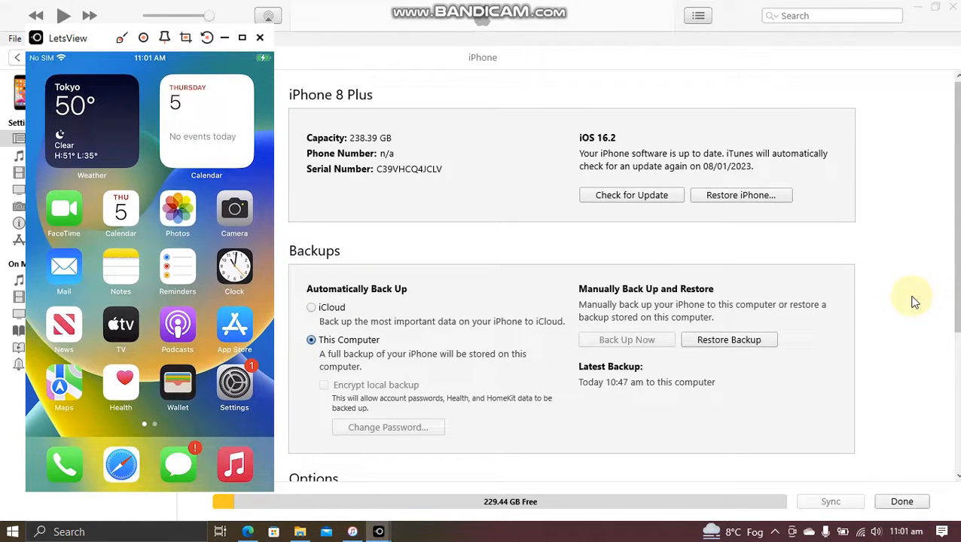
mouse_move(629, 138)
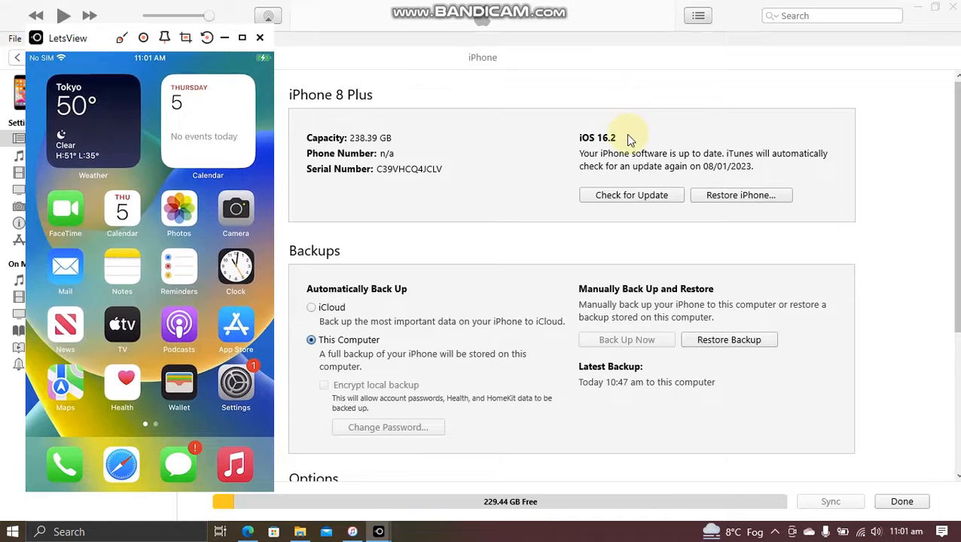
mouse_move(881, 199)
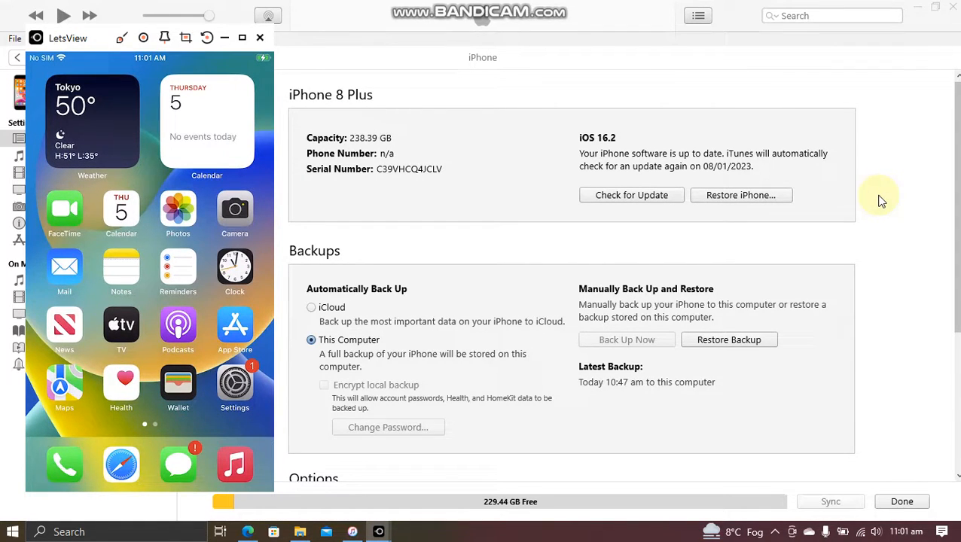
Show Settings > General > About on the mirrored iPhone 8 Plus, dismissing the Finish Setting Up prompt.
click(235, 386)
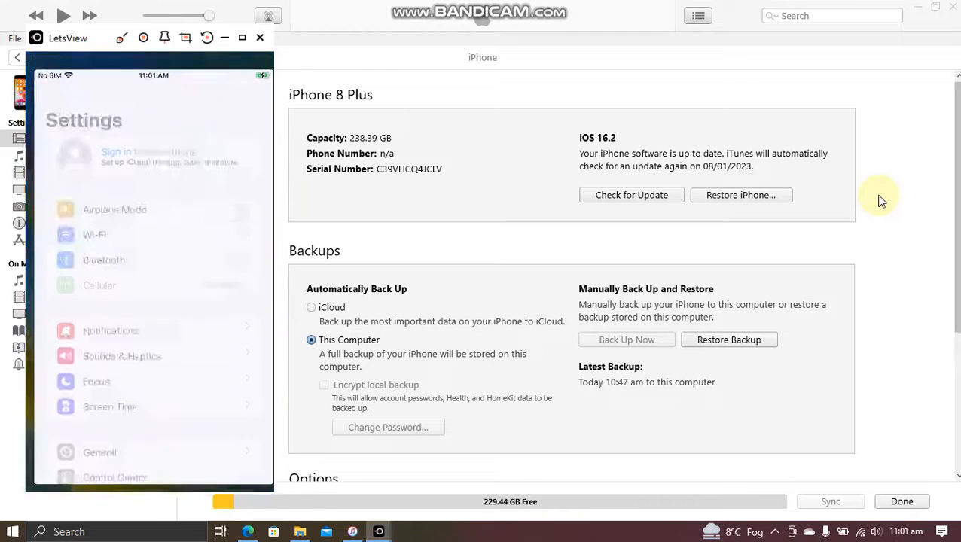
click(99, 451)
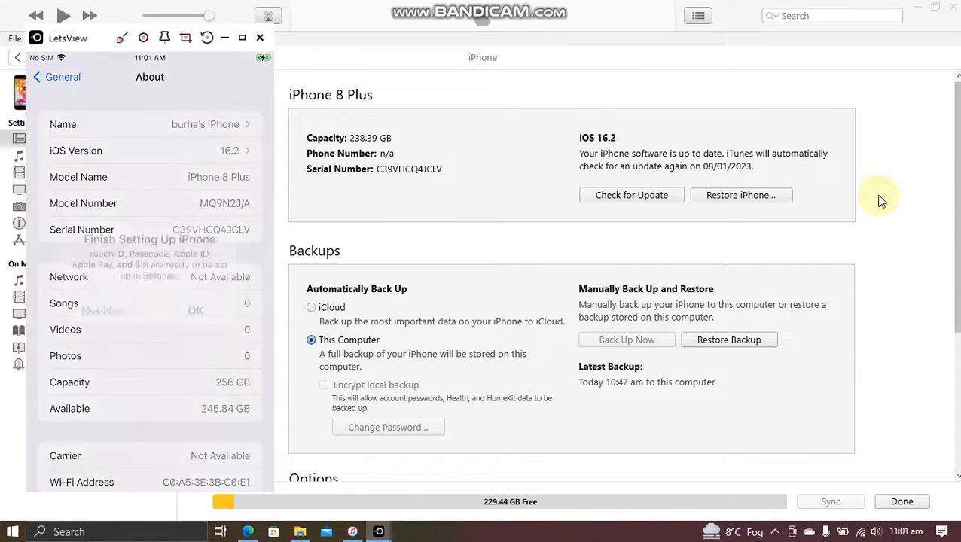
click(195, 310)
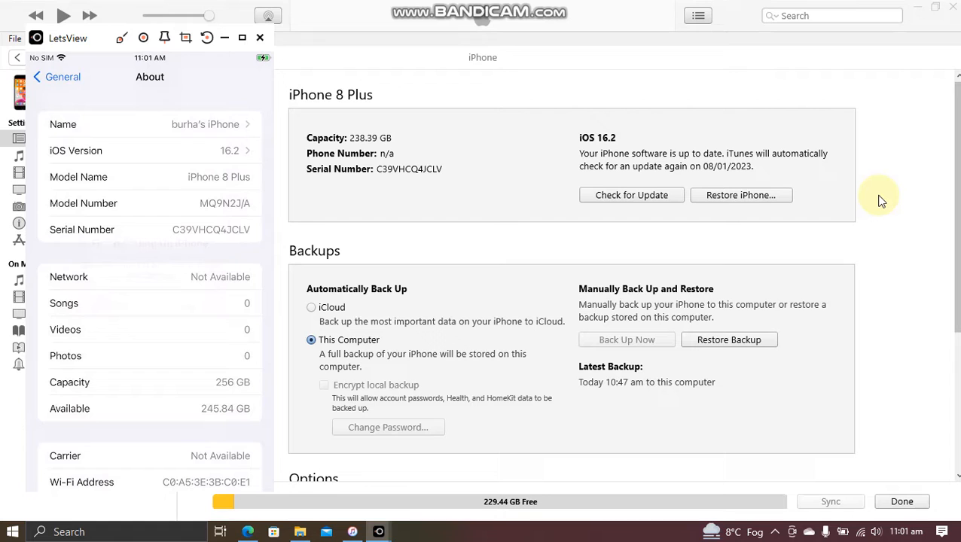
mouse_move(174, 223)
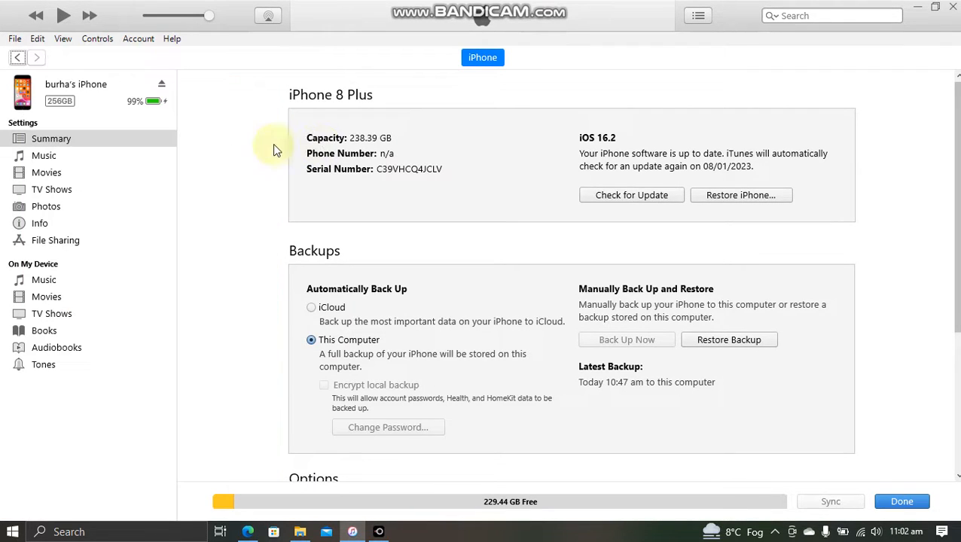
mouse_move(255, 148)
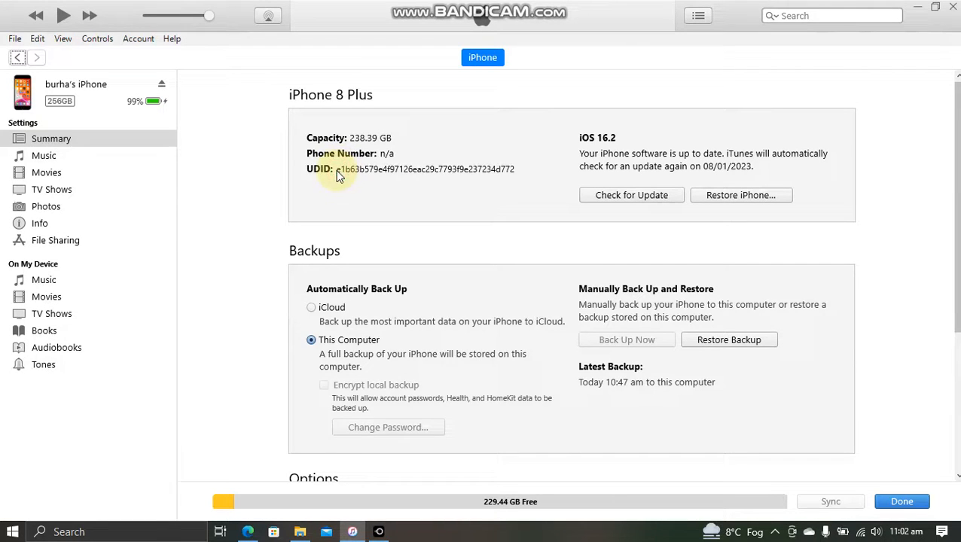
Cycle the Serial Number field to show Model Identifier iPhone10,2.
click(344, 169)
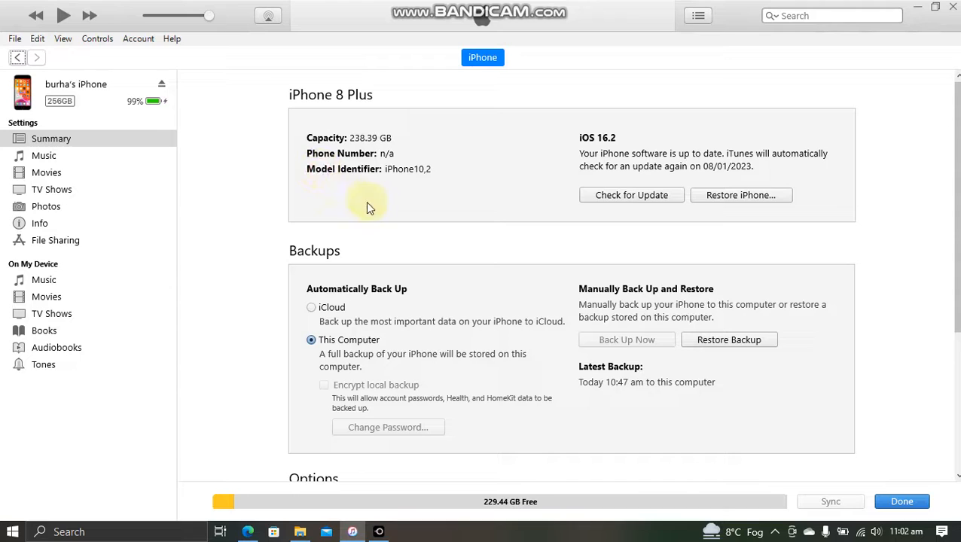
mouse_move(400, 187)
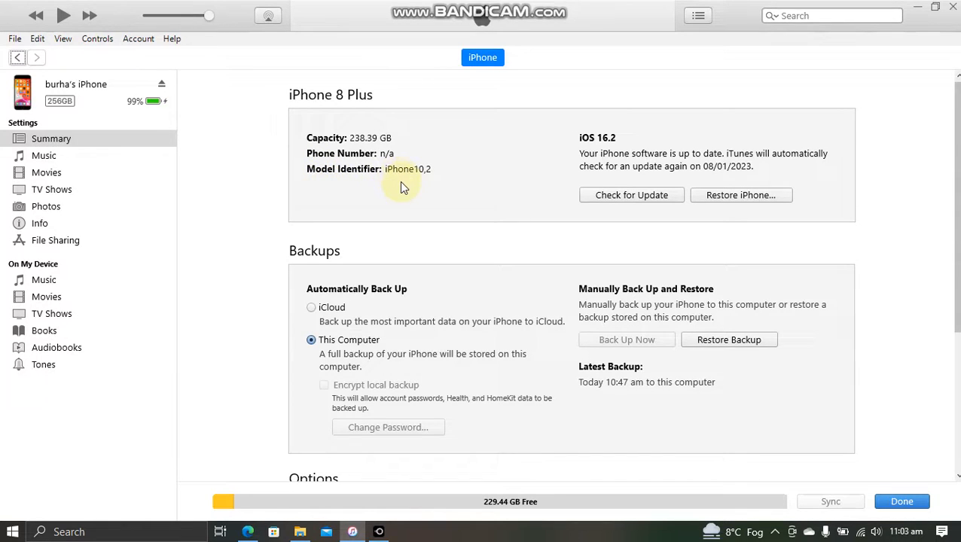
mouse_move(422, 178)
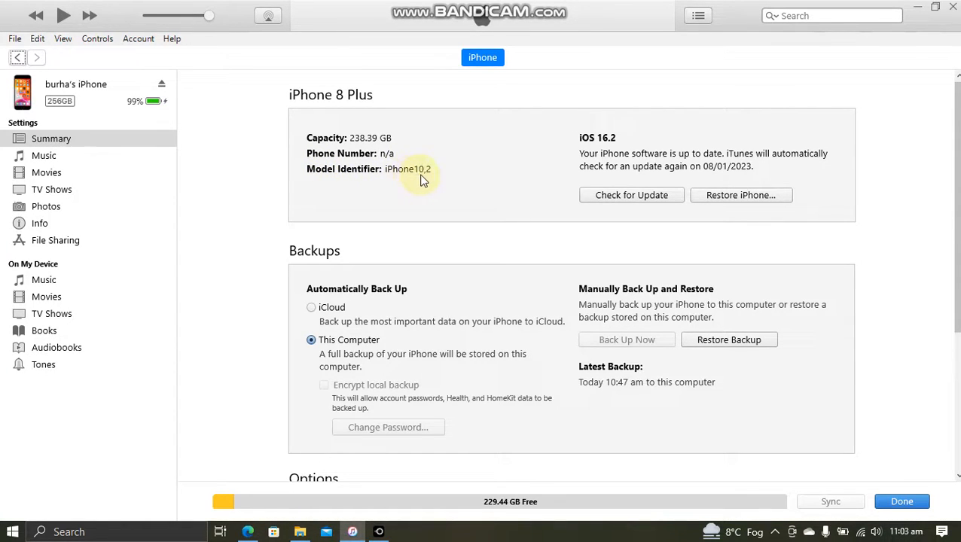
mouse_move(410, 178)
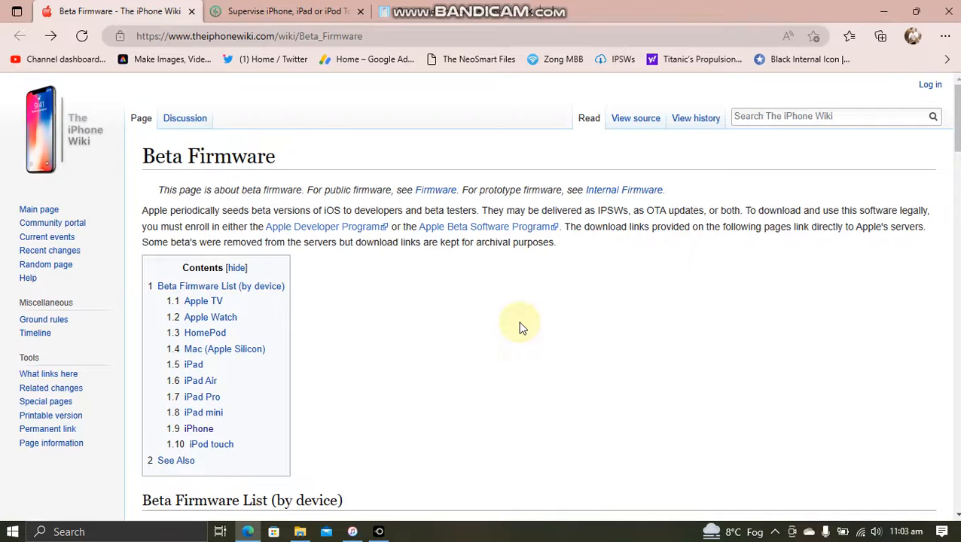
mouse_move(284, 335)
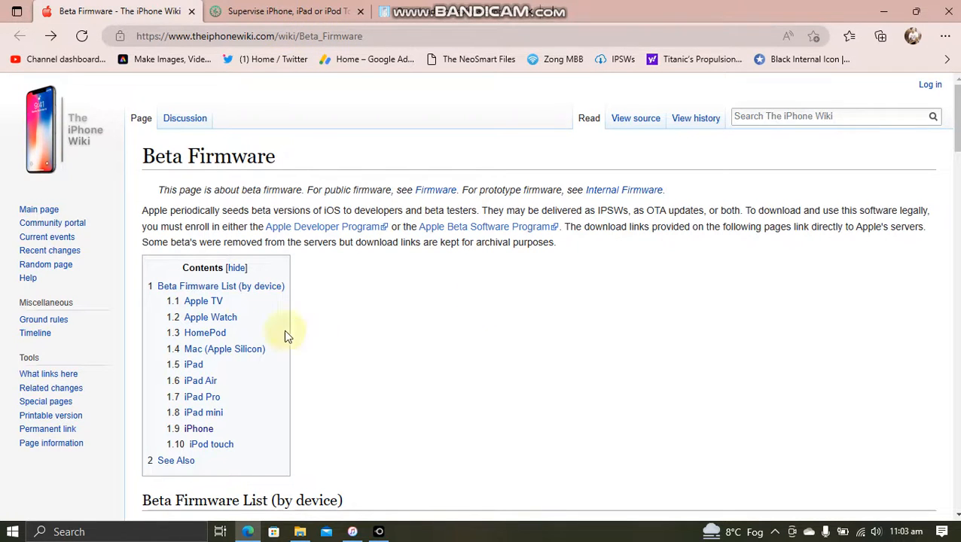
mouse_move(202, 397)
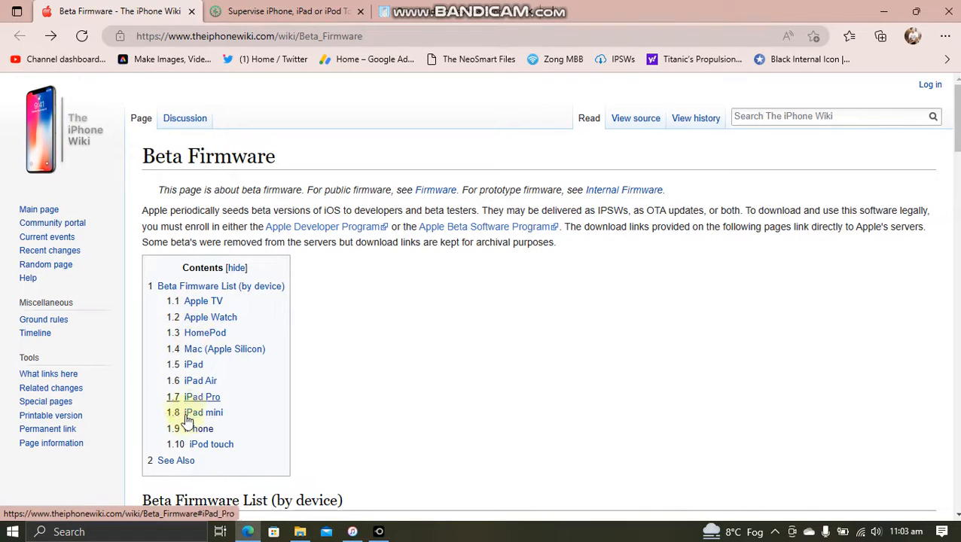
Navigate from the Beta Firmware contents to the iPhone 15.x firmware page.
click(201, 428)
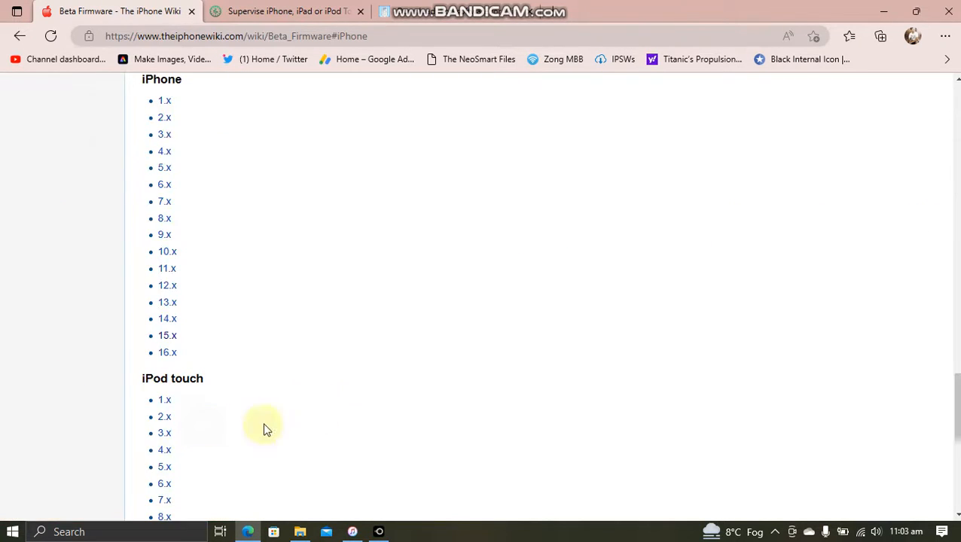
mouse_move(167, 334)
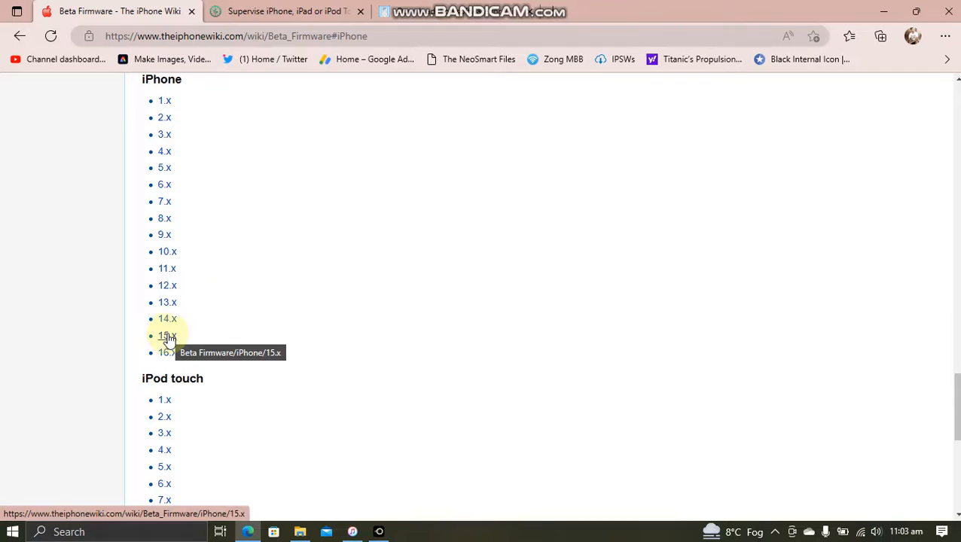
click(166, 334)
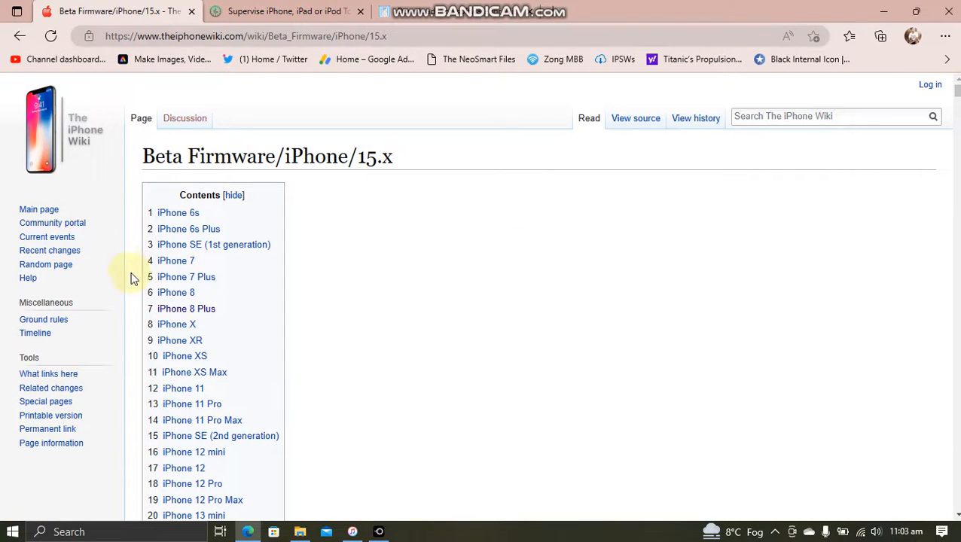
mouse_move(220, 316)
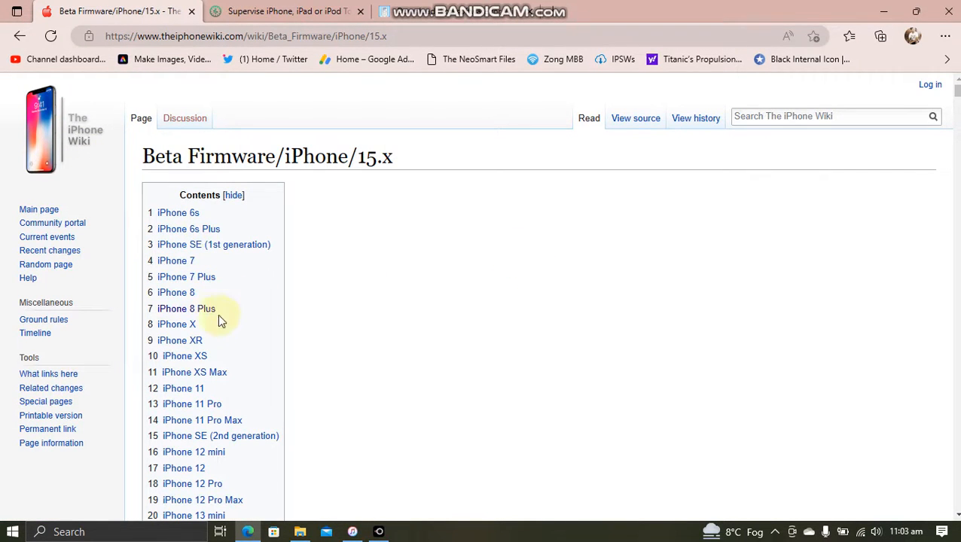
Jump to the iPhone 8 Plus table and locate the iPhone_5.5_P3_15.6_19G69_Restore.ipsw link.
click(186, 307)
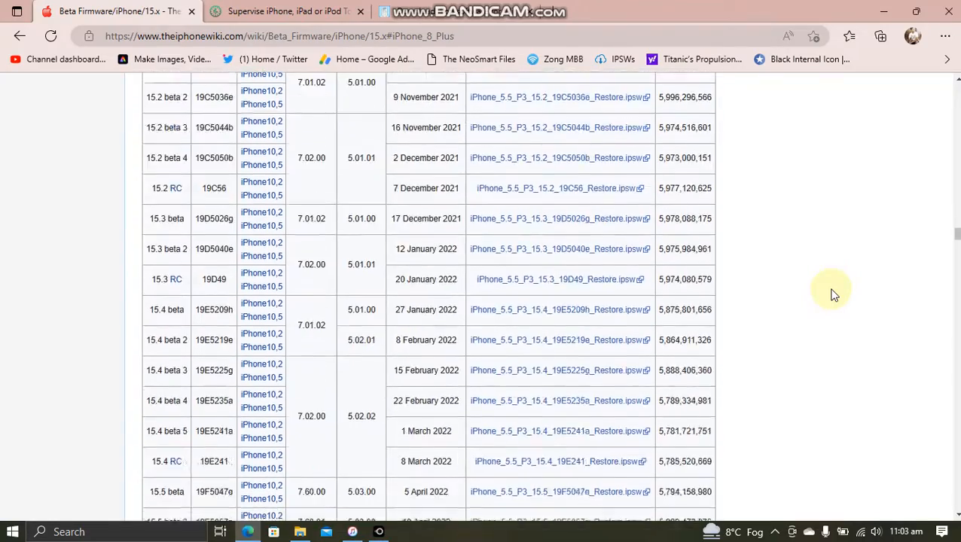
scroll(down, 3)
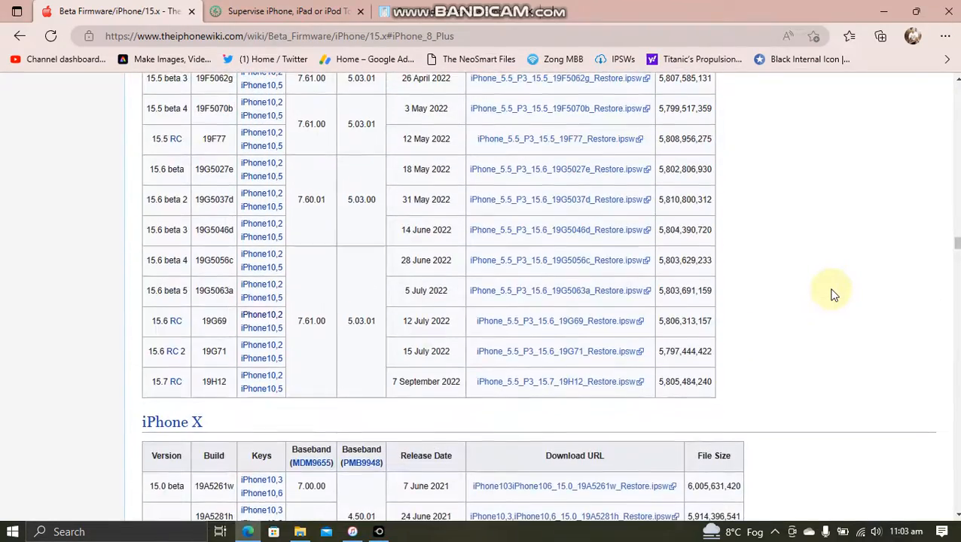
scroll(up, 3)
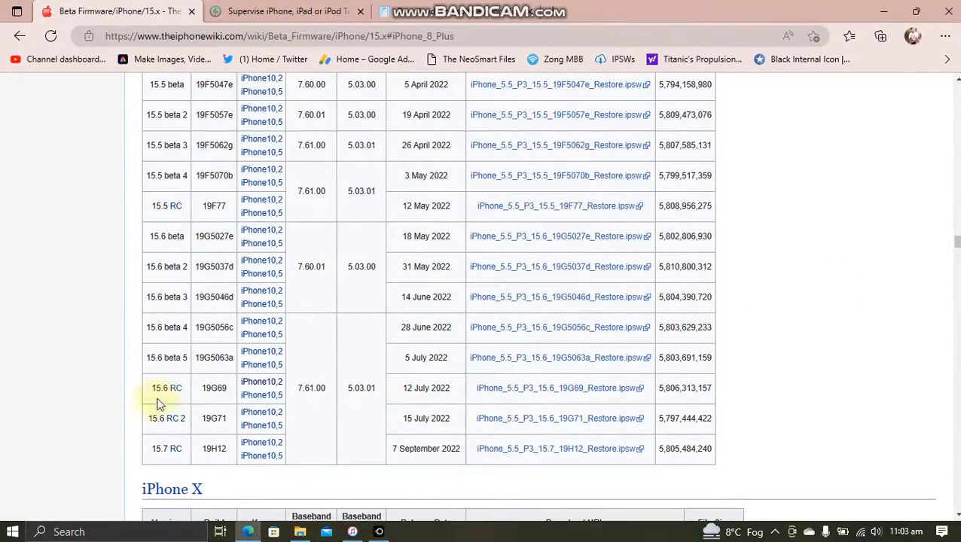
mouse_move(262, 395)
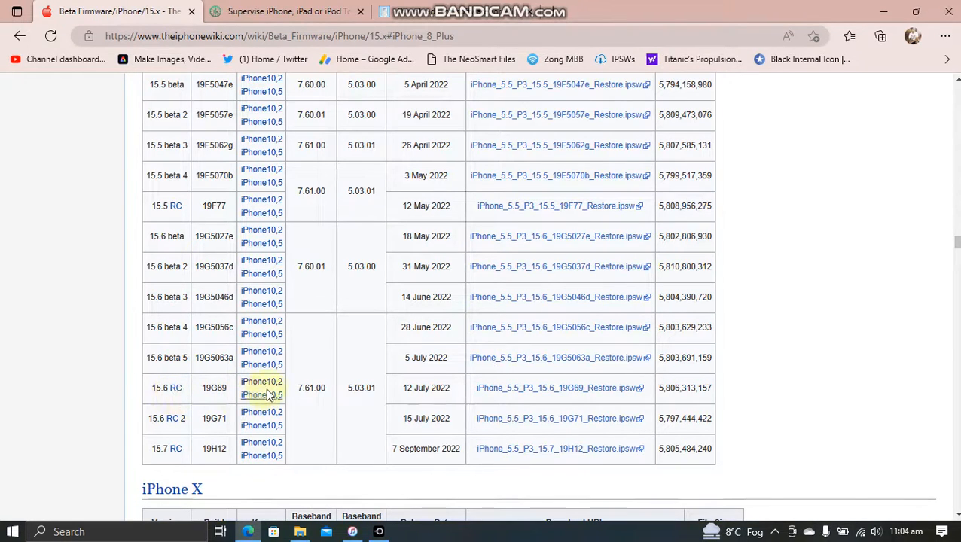
mouse_move(262, 382)
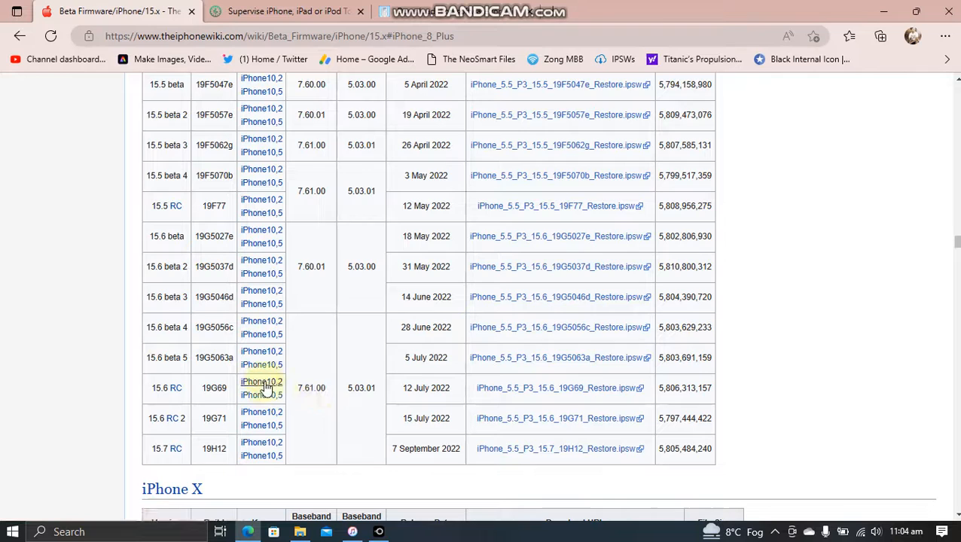
mouse_move(262, 394)
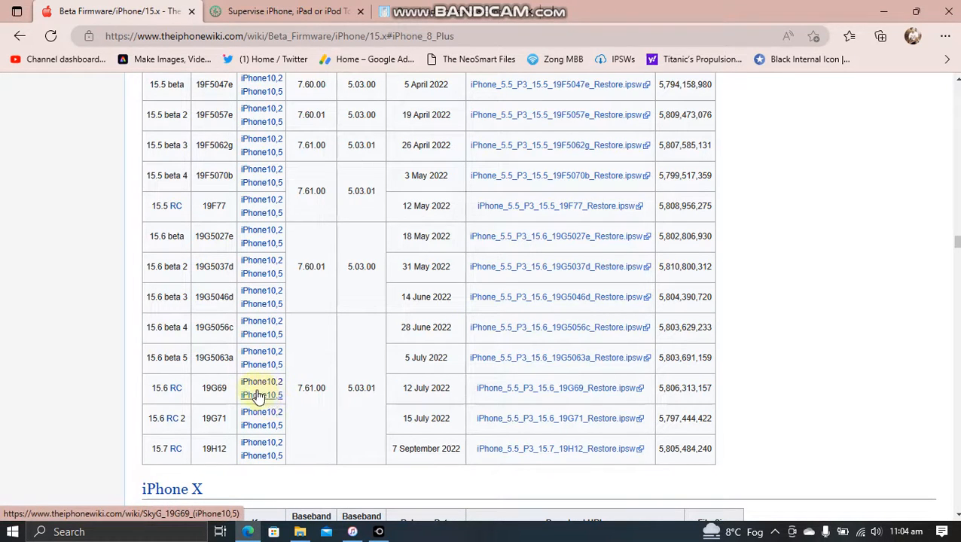
mouse_move(608, 385)
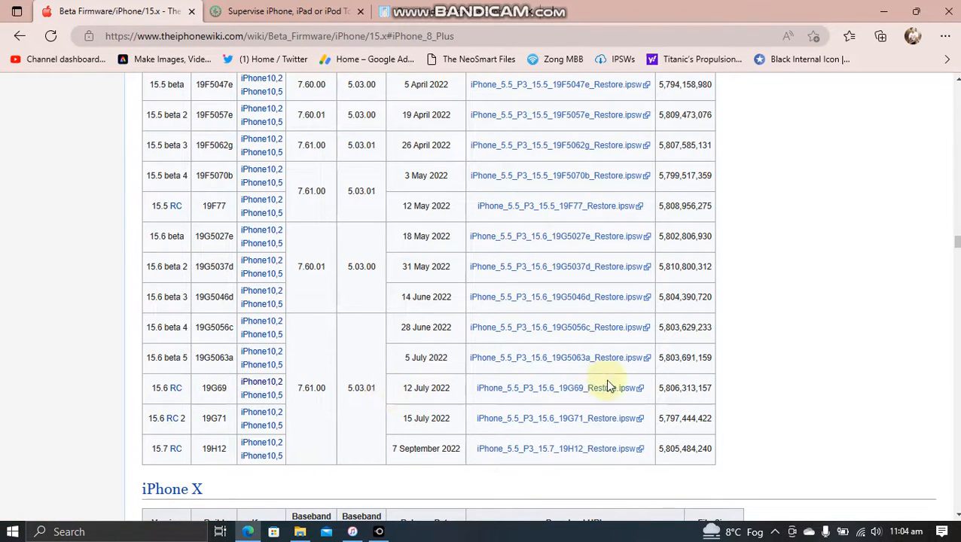
mouse_move(609, 388)
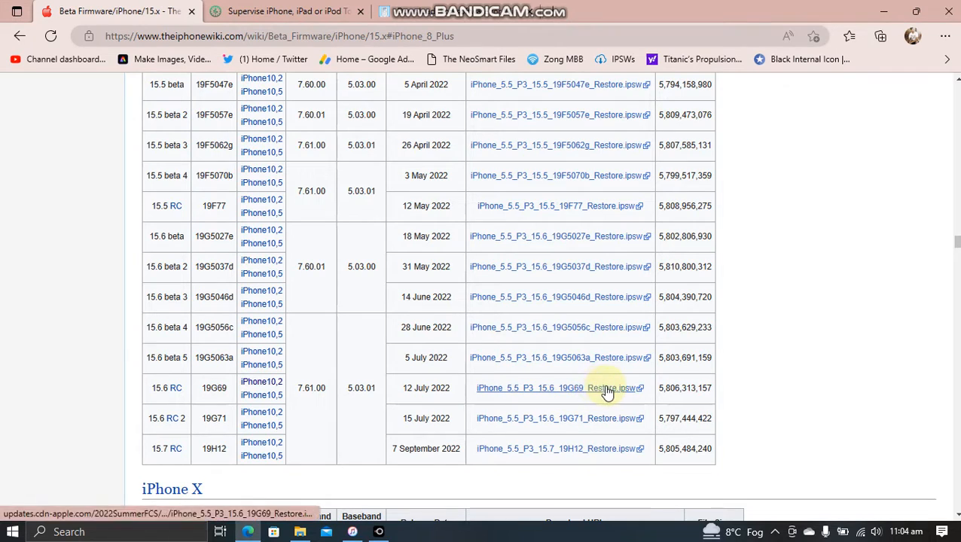
mouse_move(756, 356)
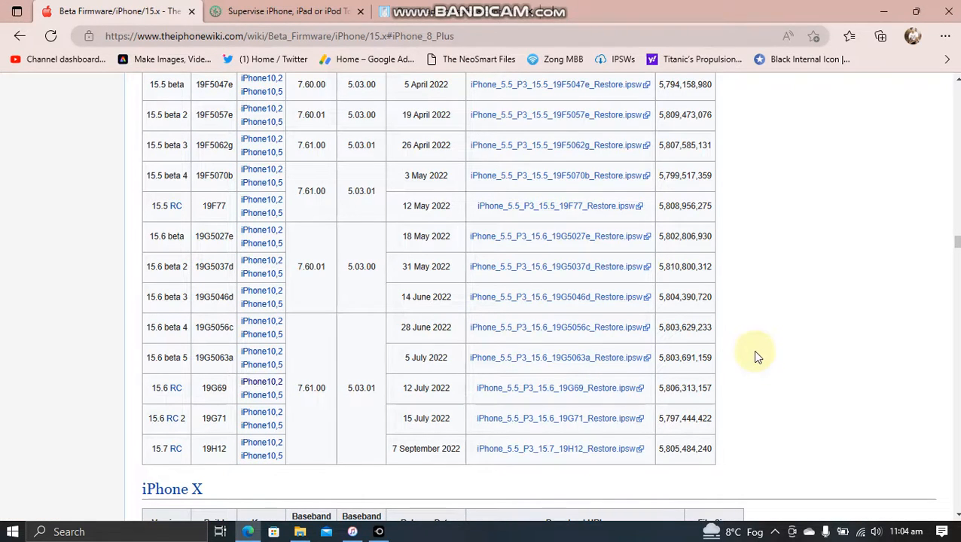
mouse_move(580, 388)
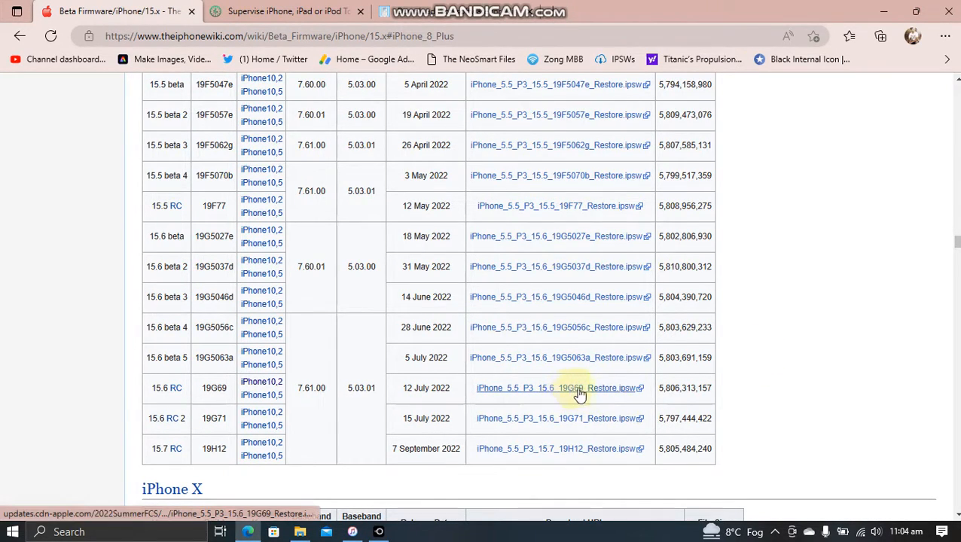
mouse_move(538, 391)
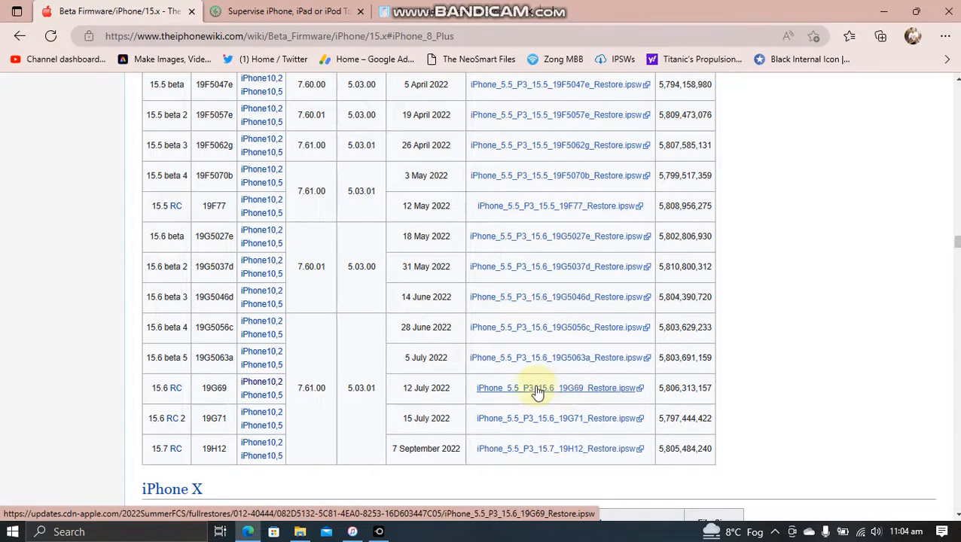
mouse_move(425, 388)
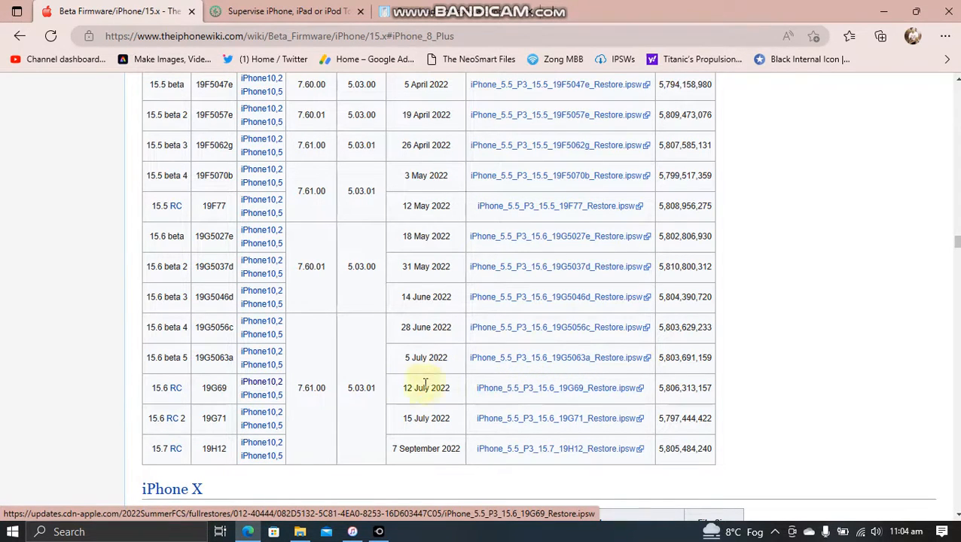
mouse_move(580, 389)
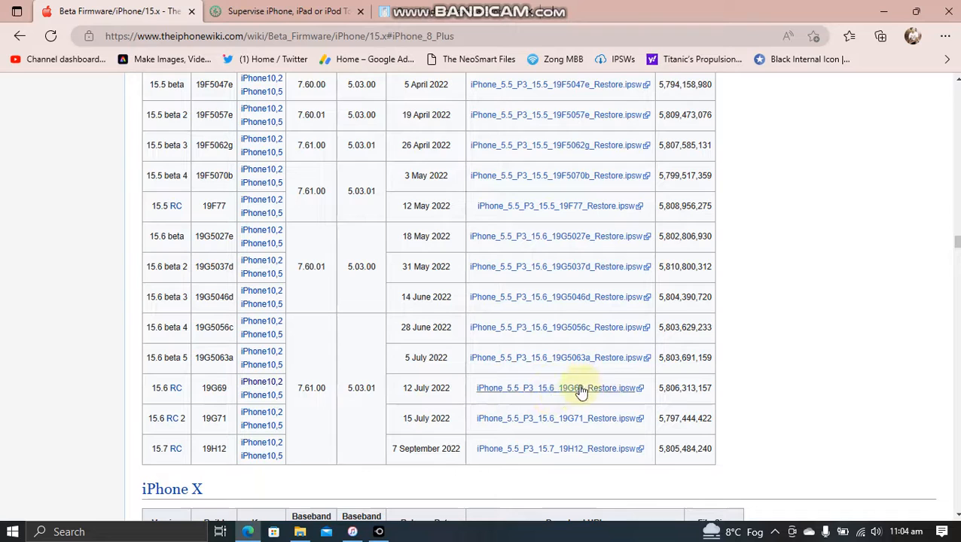
mouse_move(560, 388)
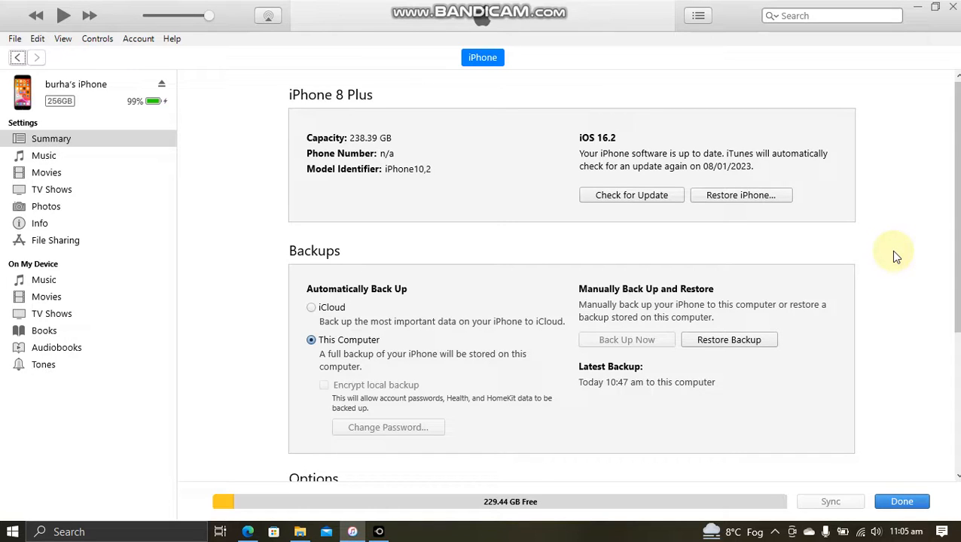
mouse_move(889, 250)
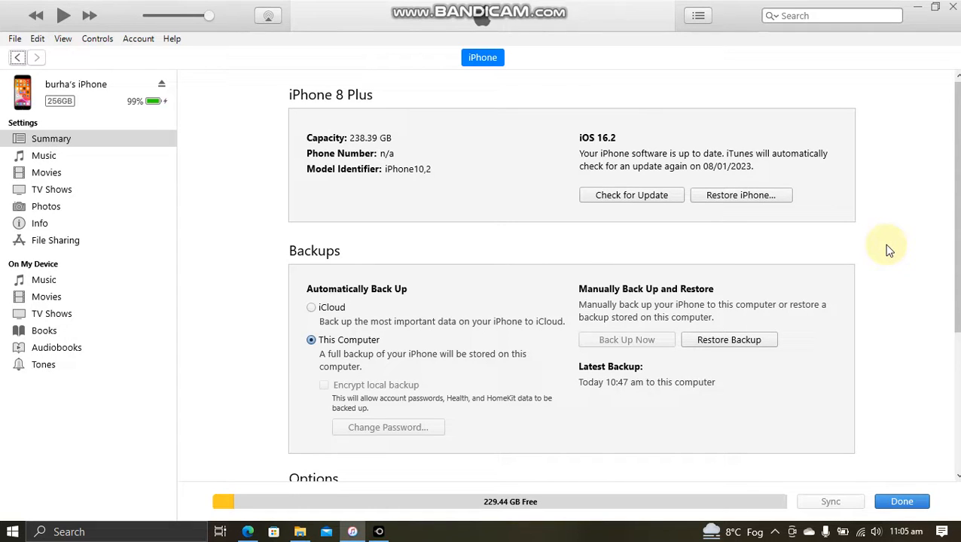
mouse_move(741, 195)
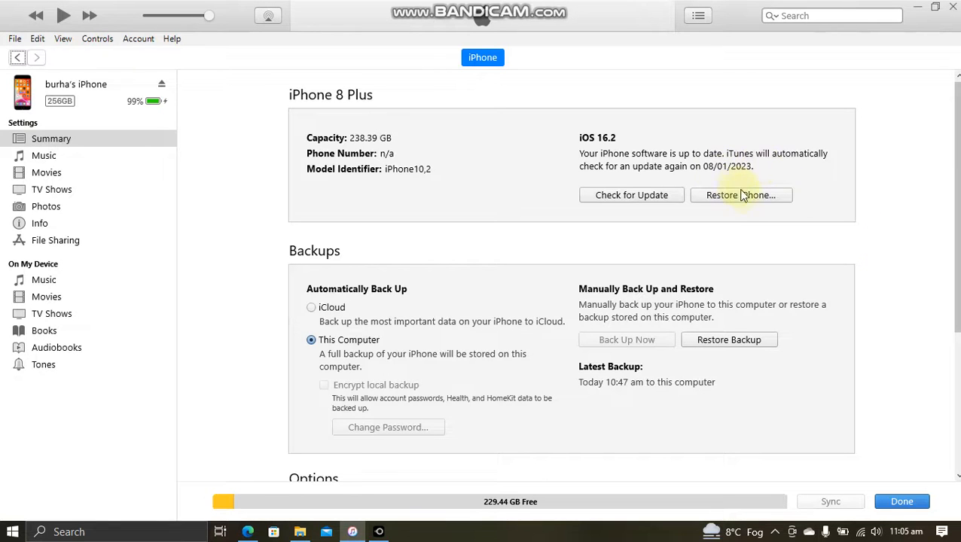
Restore the iPhone with the iPhone_5.5_P3_15.6_19G69_Restore.ipsw firmware file.
click(741, 195)
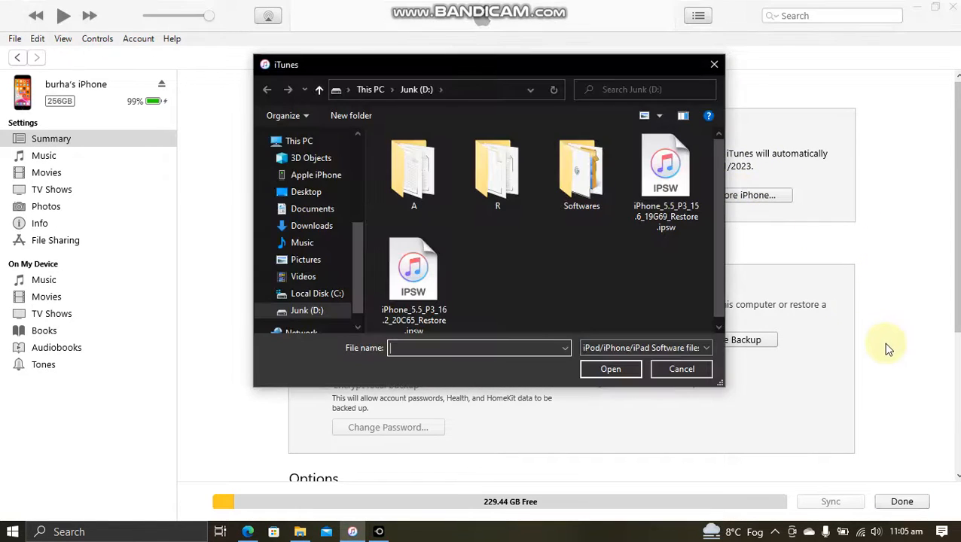
mouse_move(645, 280)
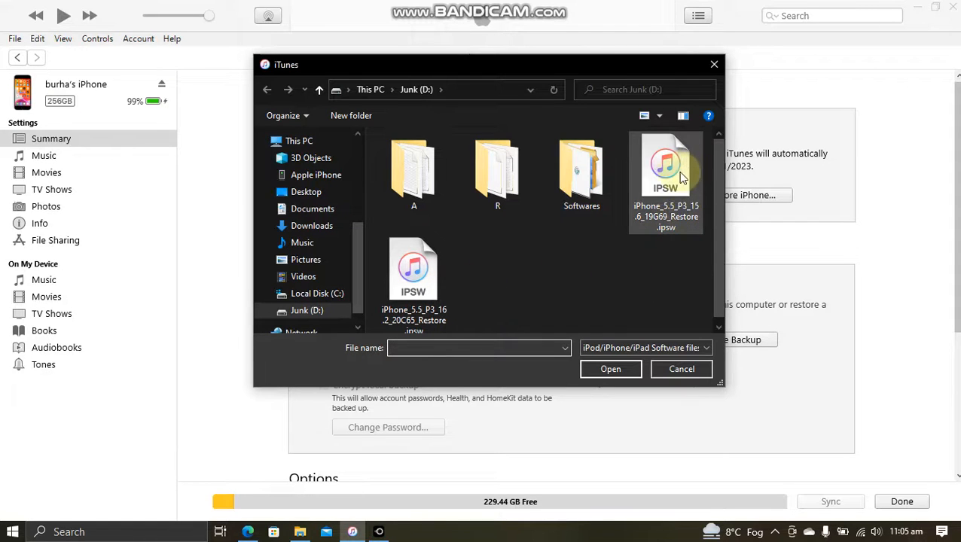
click(681, 369)
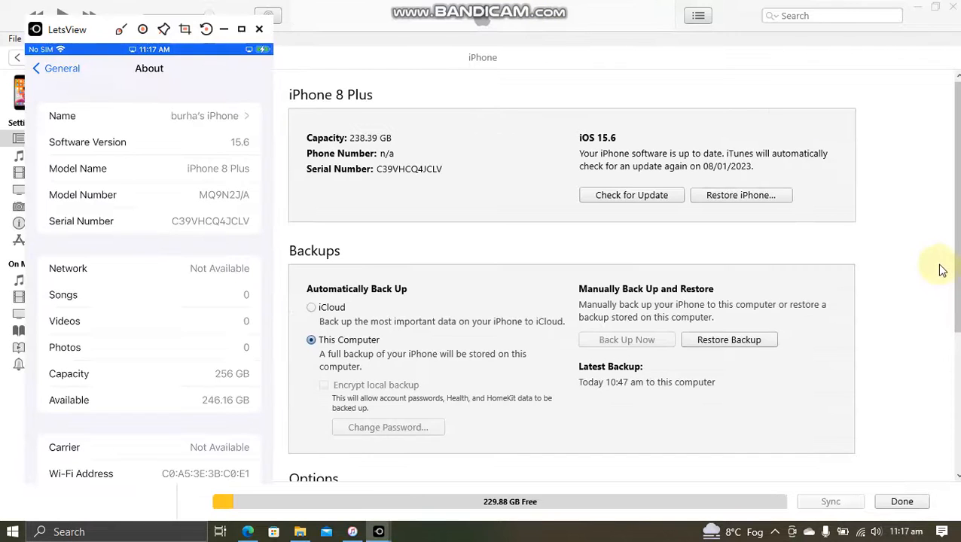
mouse_move(925, 262)
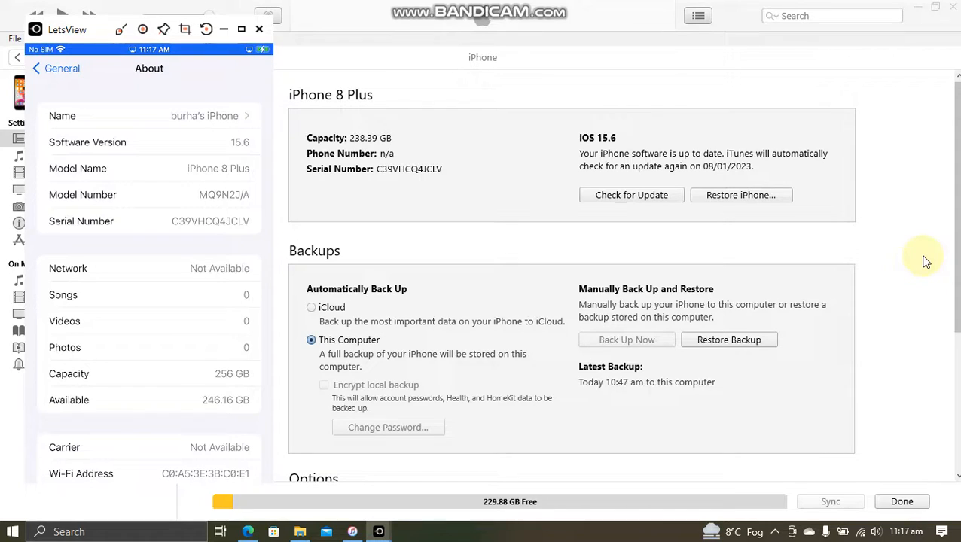
mouse_move(548, 121)
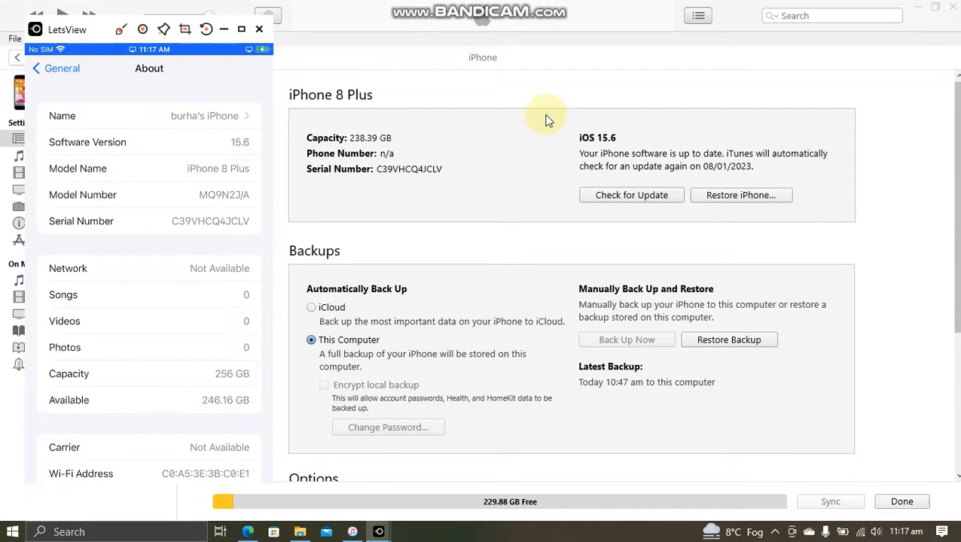
mouse_move(403, 204)
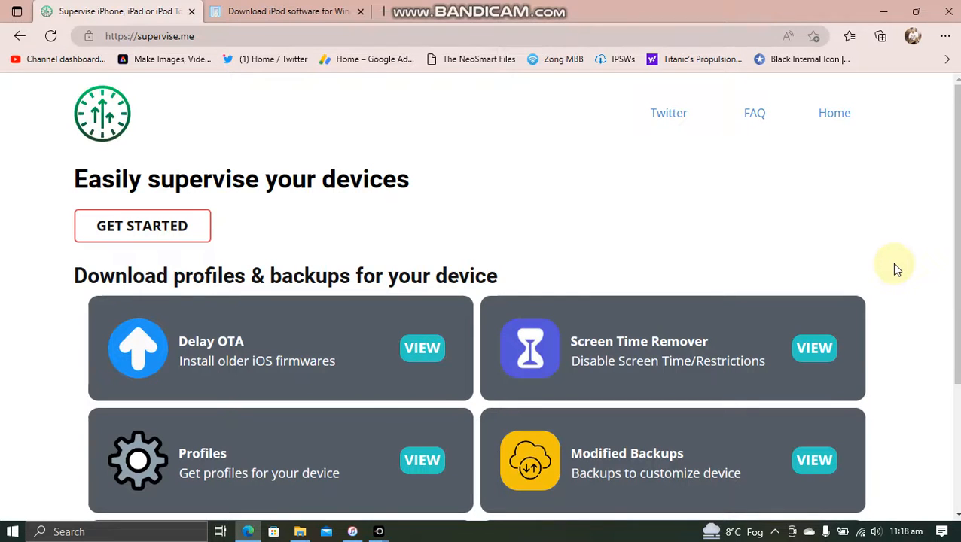
mouse_move(473, 159)
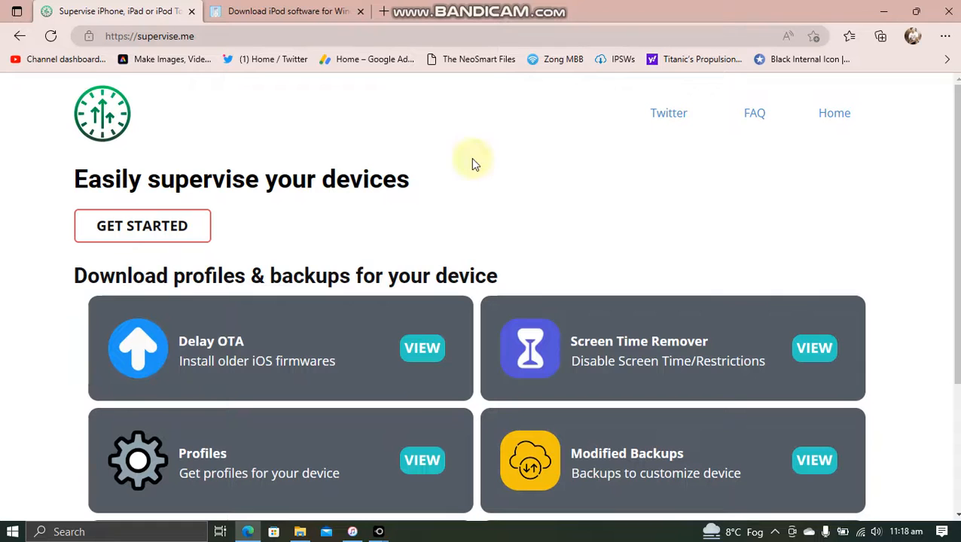
mouse_move(528, 211)
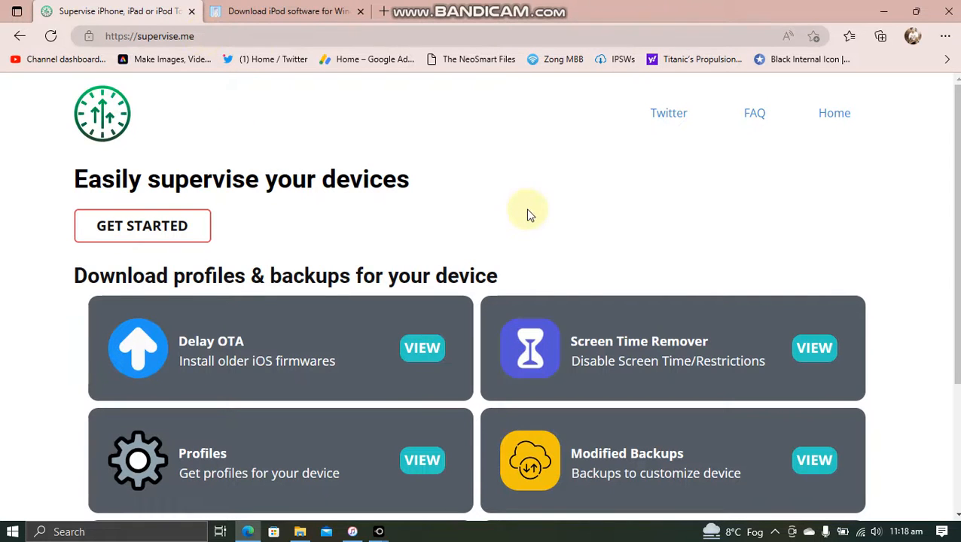
mouse_move(141, 226)
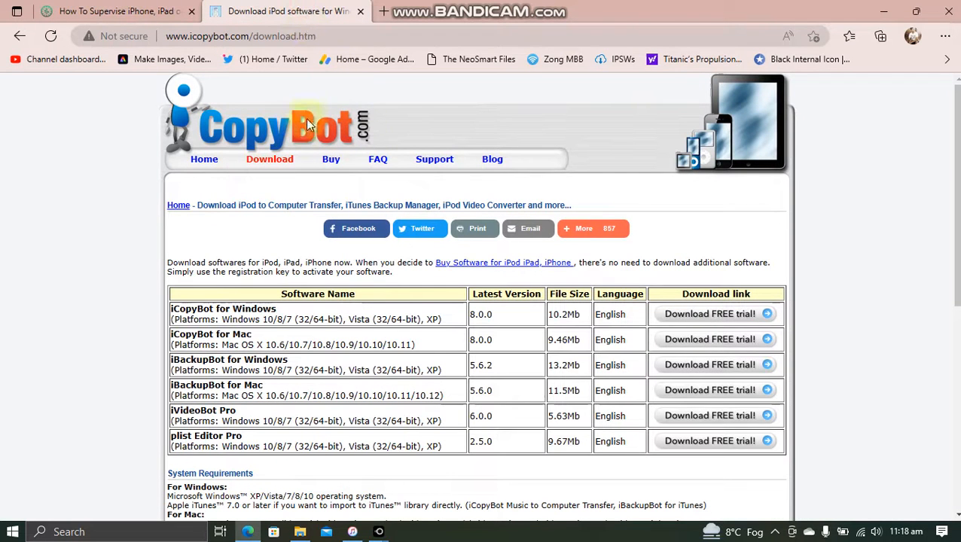
mouse_move(834, 304)
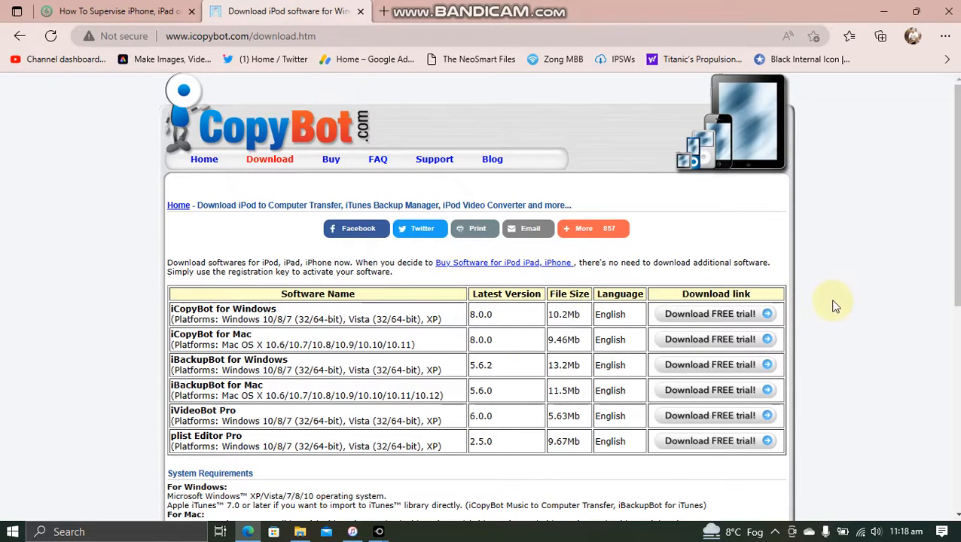
Return to the supervise.me guide and extract the downloaded SUPERVISED.zip archive.
click(113, 12)
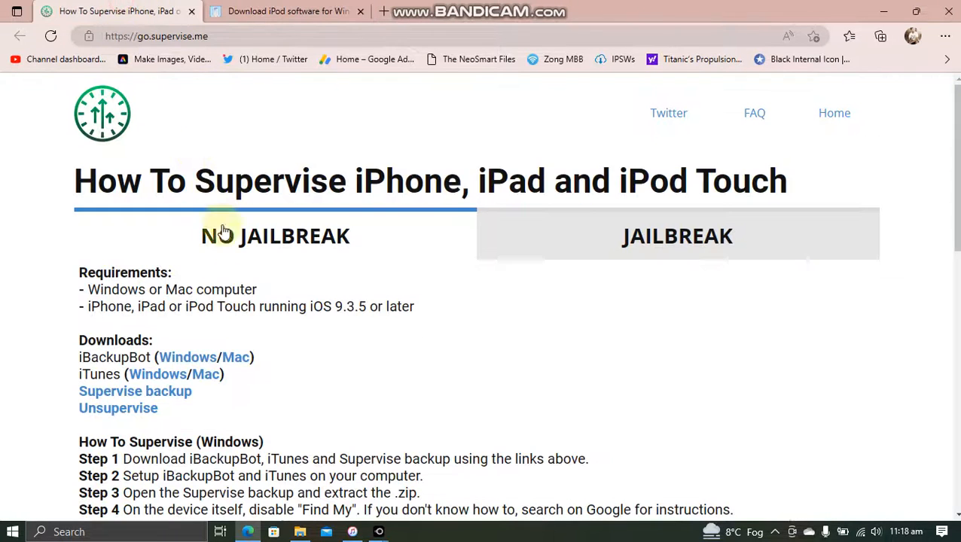
mouse_move(359, 379)
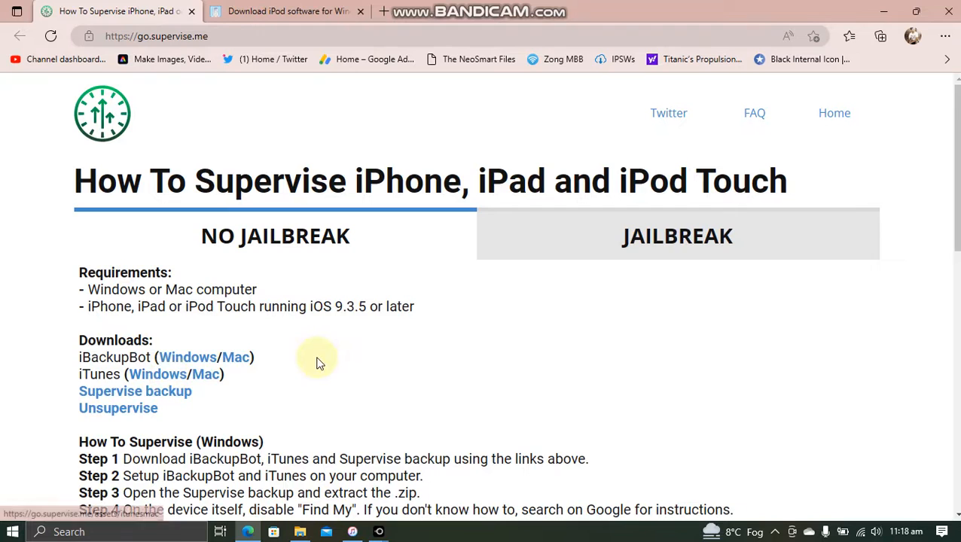
mouse_move(136, 392)
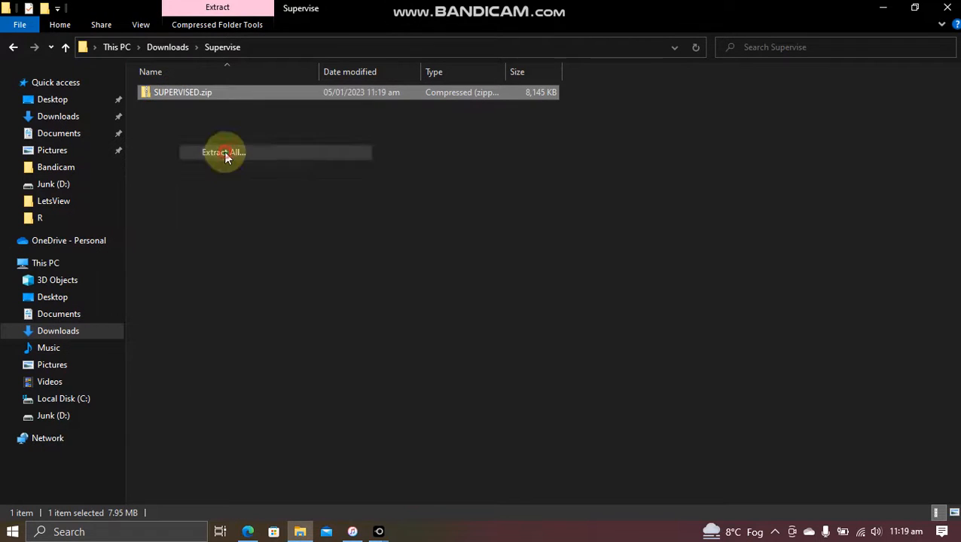
click(223, 152)
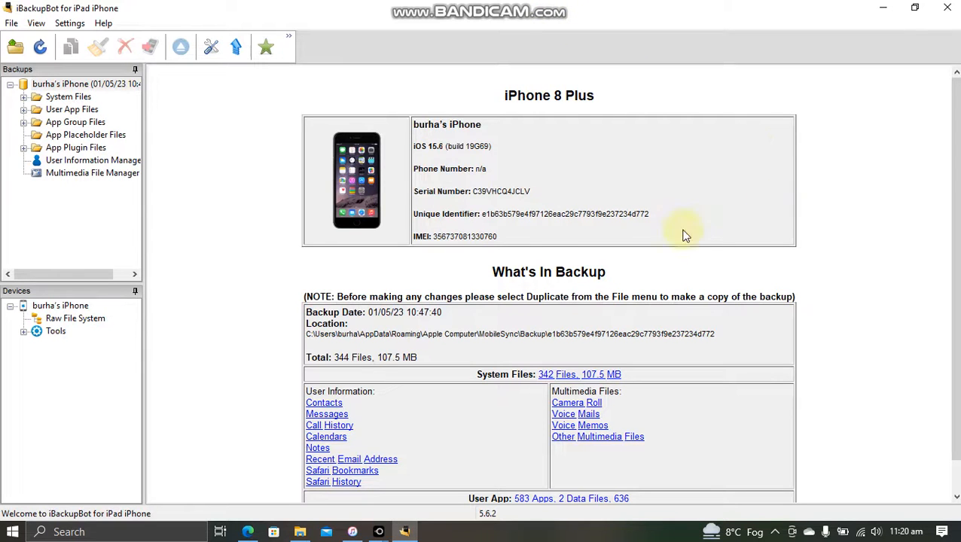
mouse_move(515, 190)
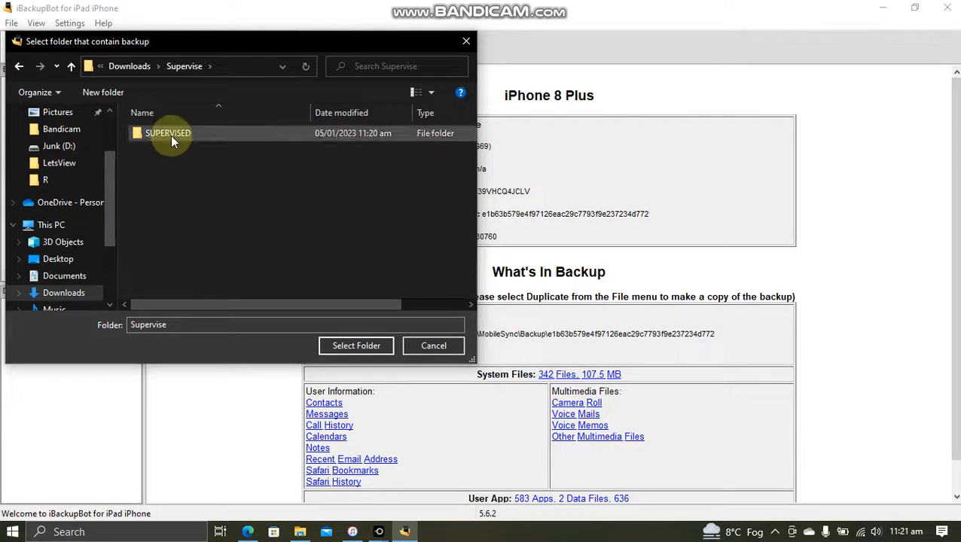
Load the SUPERVISE backup folder and expand Add Supervision to its System Files.
double_click(167, 133)
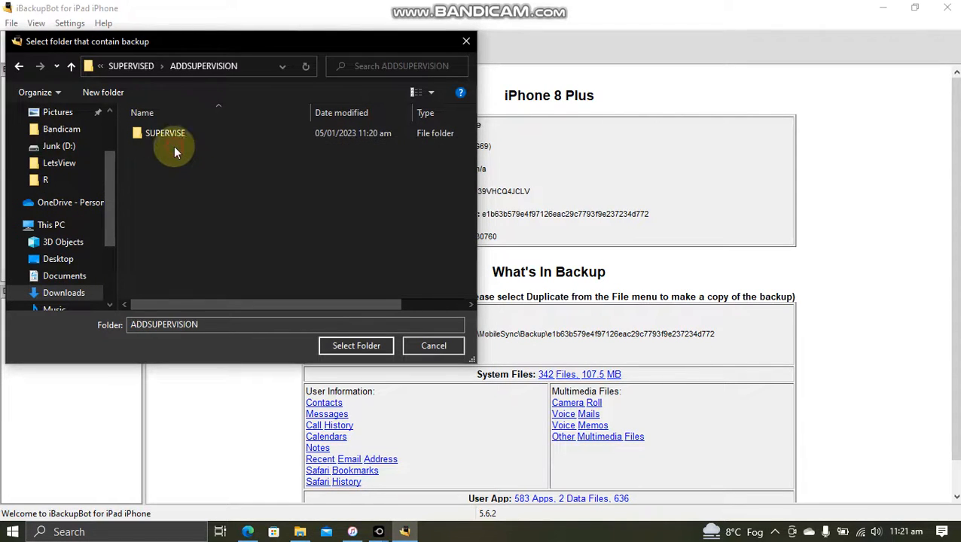
click(166, 132)
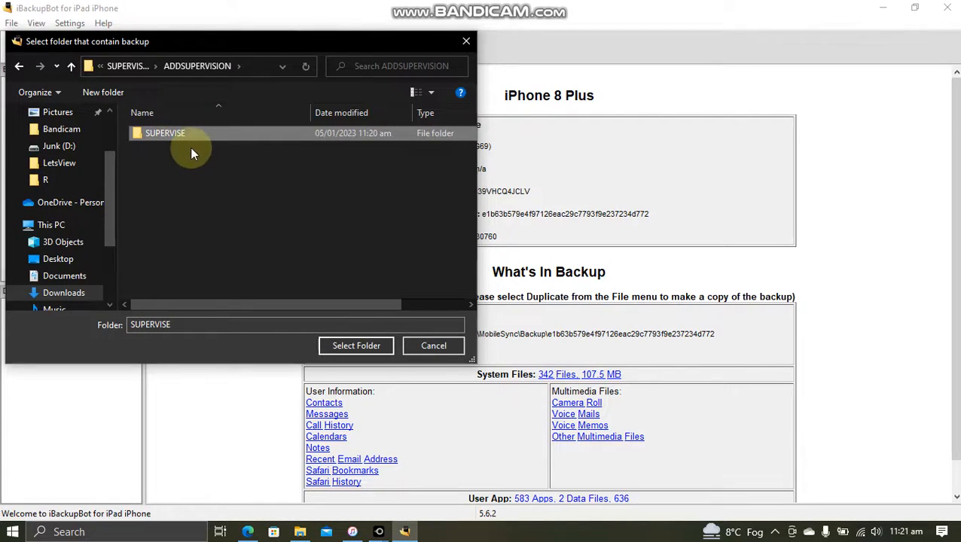
click(355, 345)
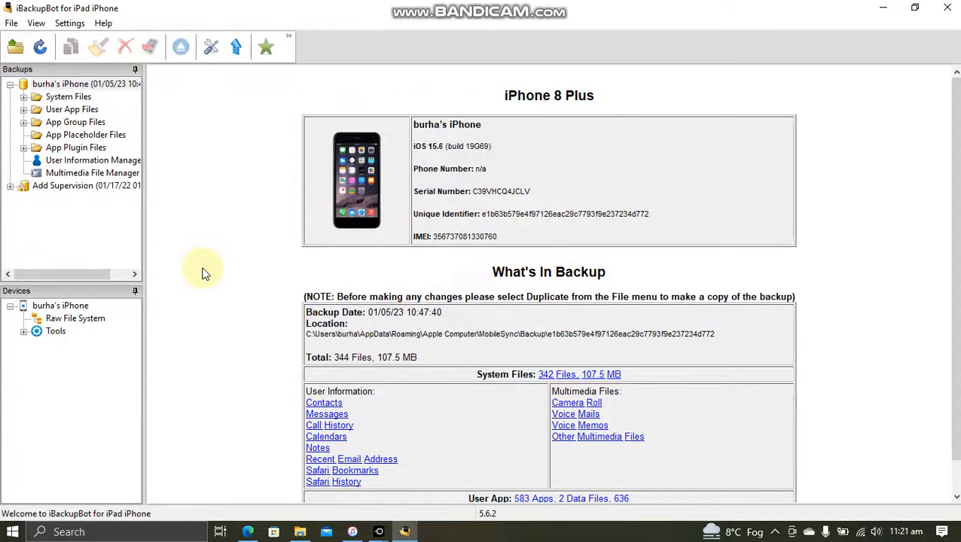
click(24, 187)
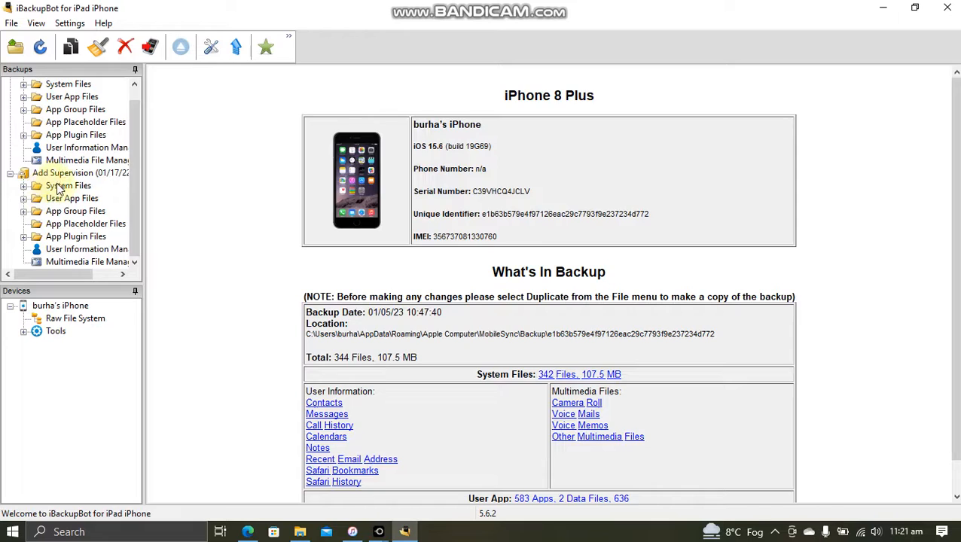
click(69, 185)
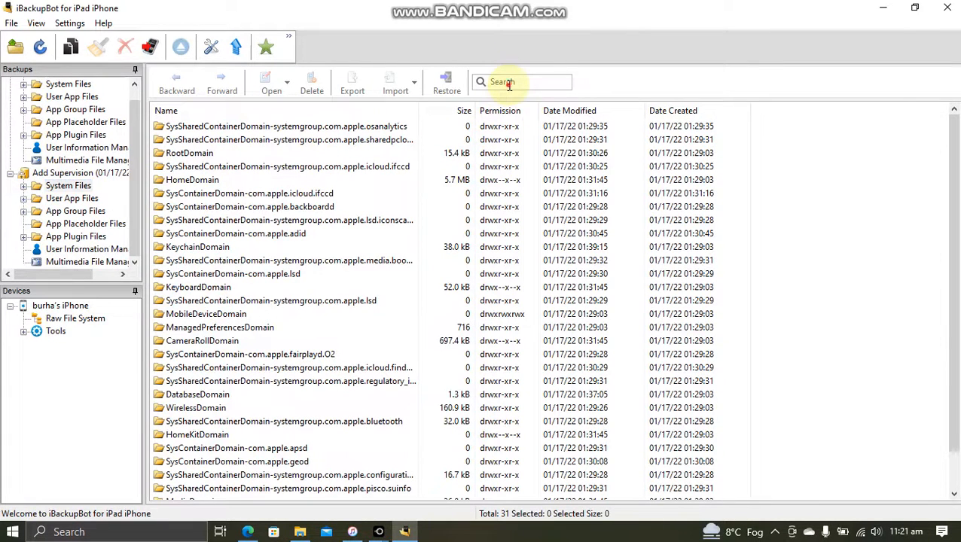
Filter system files by 'config' and start restoring the ConfigurationProfiles folder.
text(config)
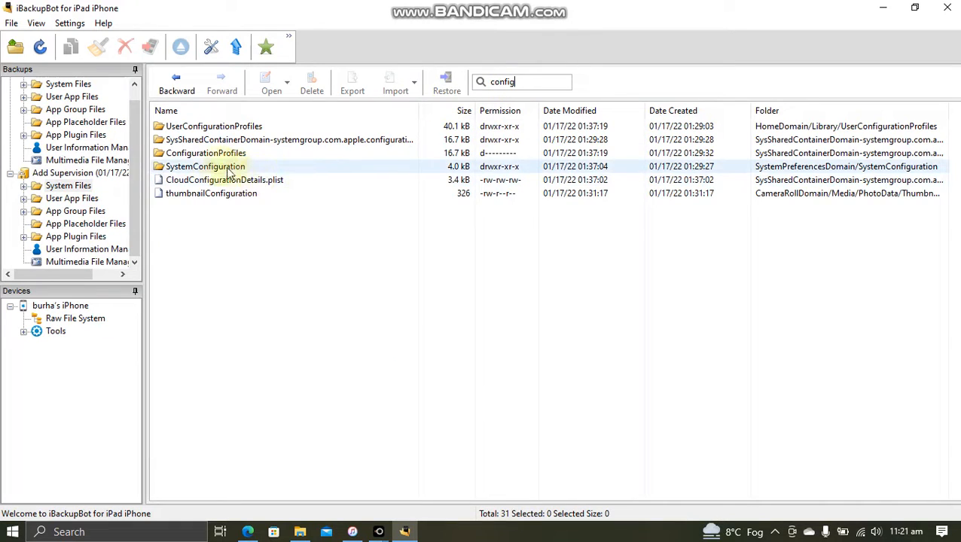
click(207, 153)
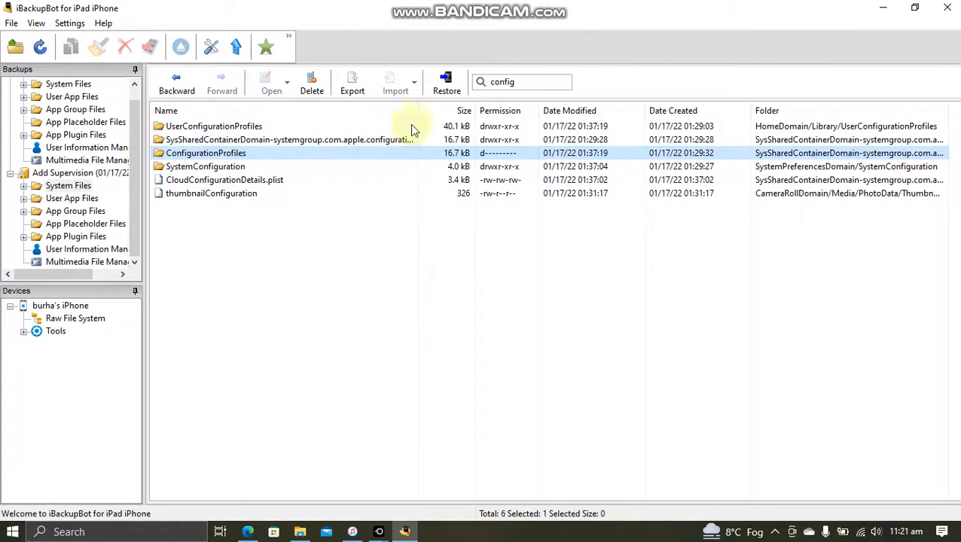
click(446, 82)
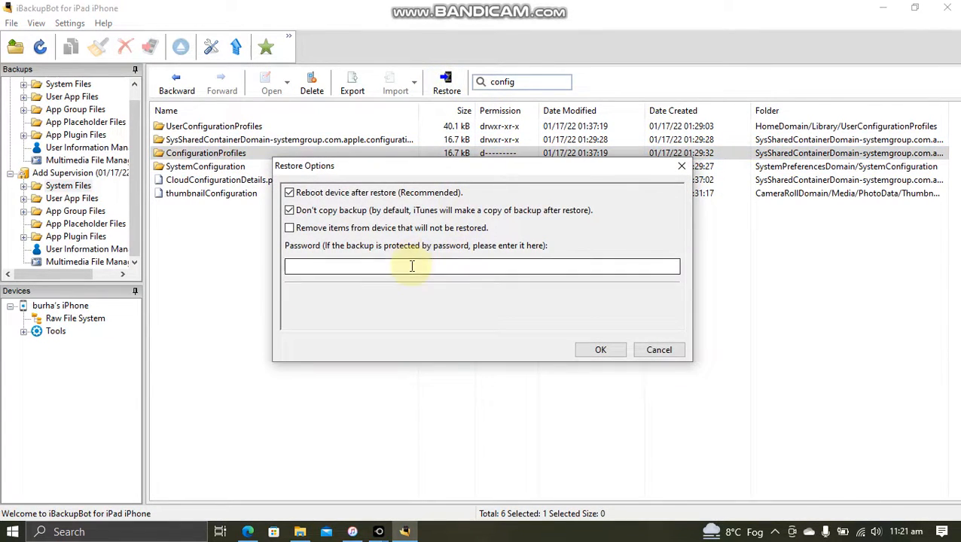
mouse_move(407, 328)
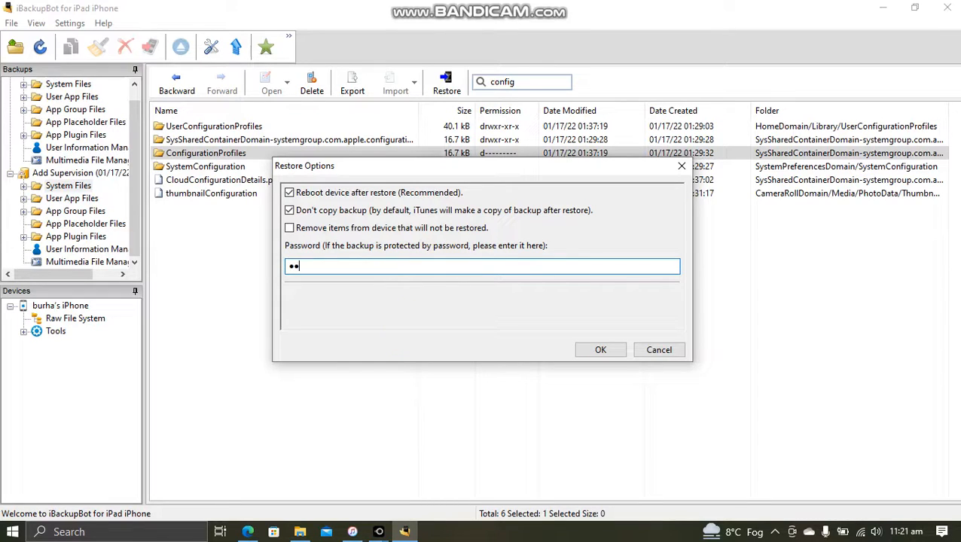
Enter the backup password to restore ConfigurationProfiles and dismiss the completion notice.
text(••)
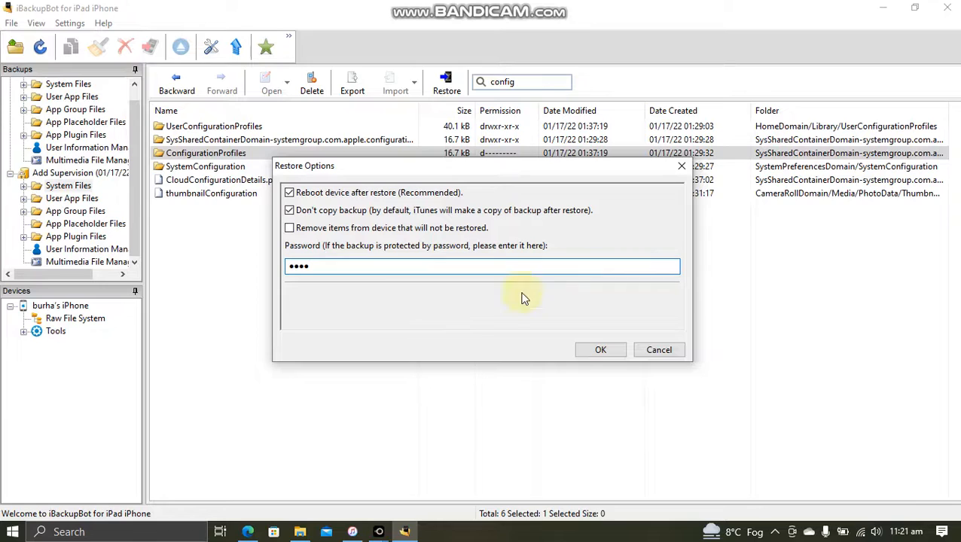
click(600, 349)
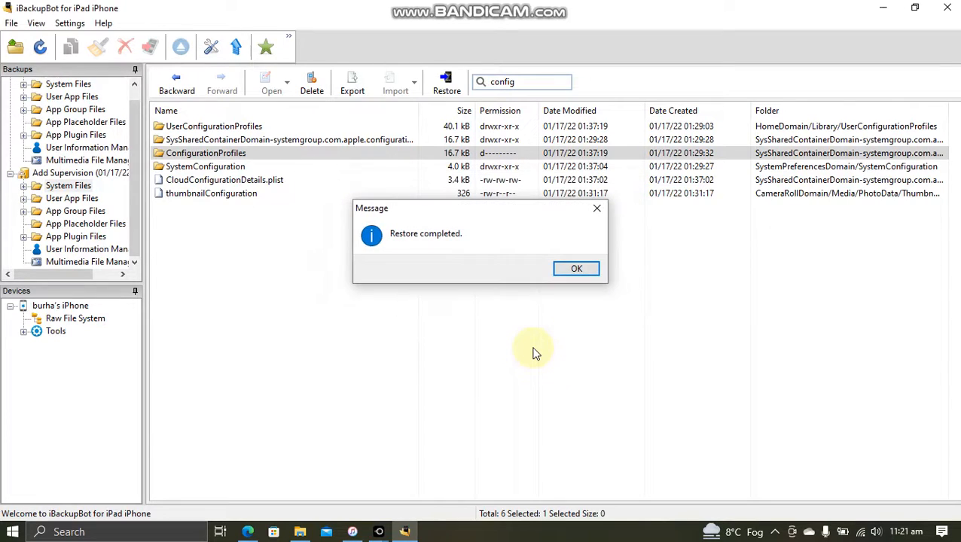
mouse_move(451, 264)
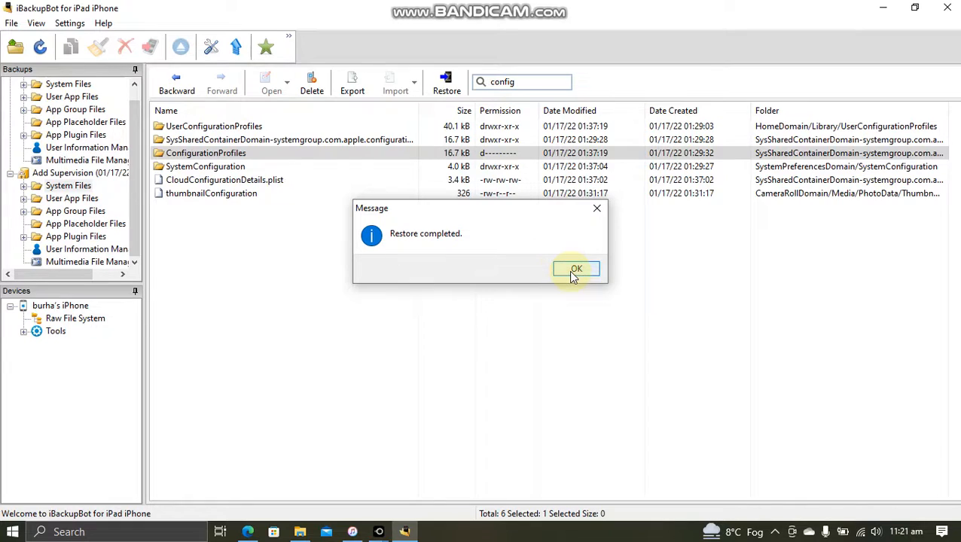
click(576, 268)
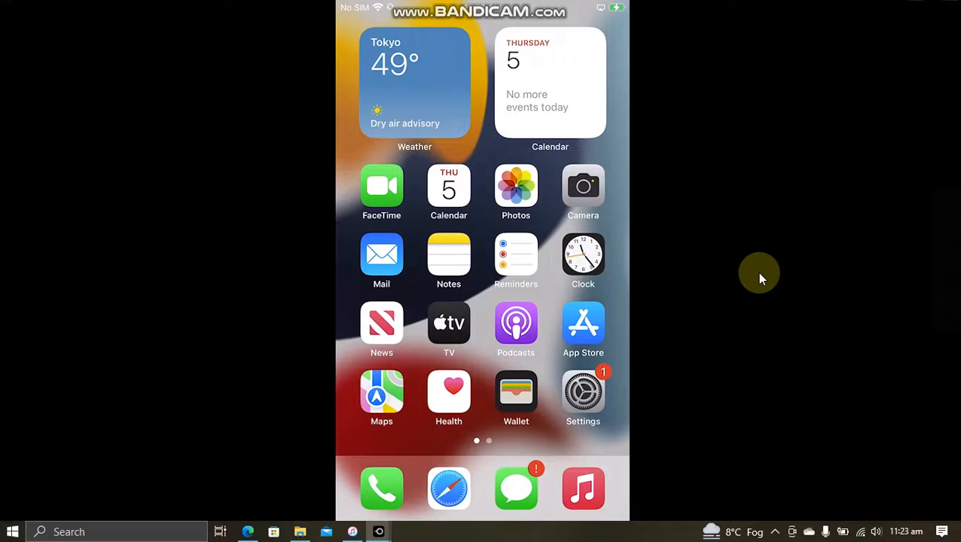
On the mirrored phone, search the web for 'delay ota' and load the Delayed OTAs page.
click(583, 391)
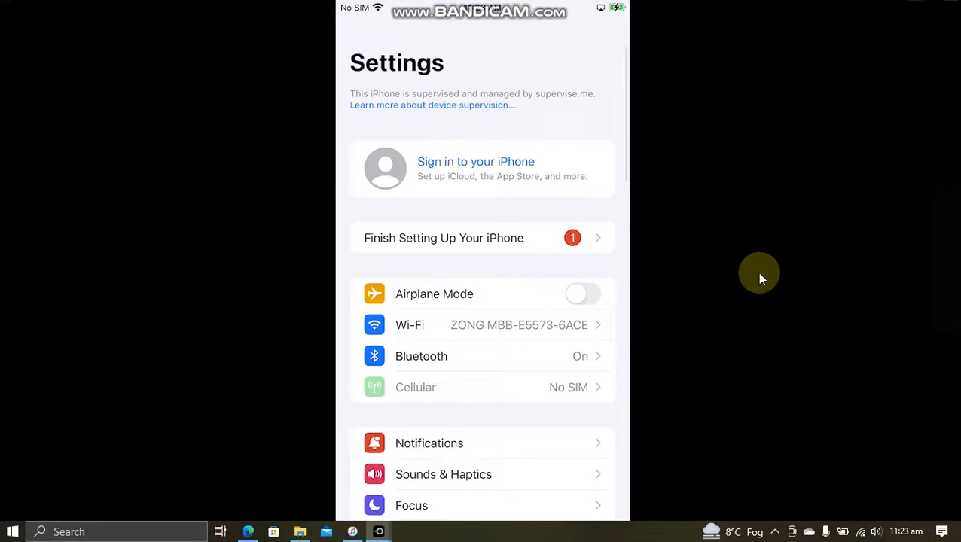
mouse_move(413, 99)
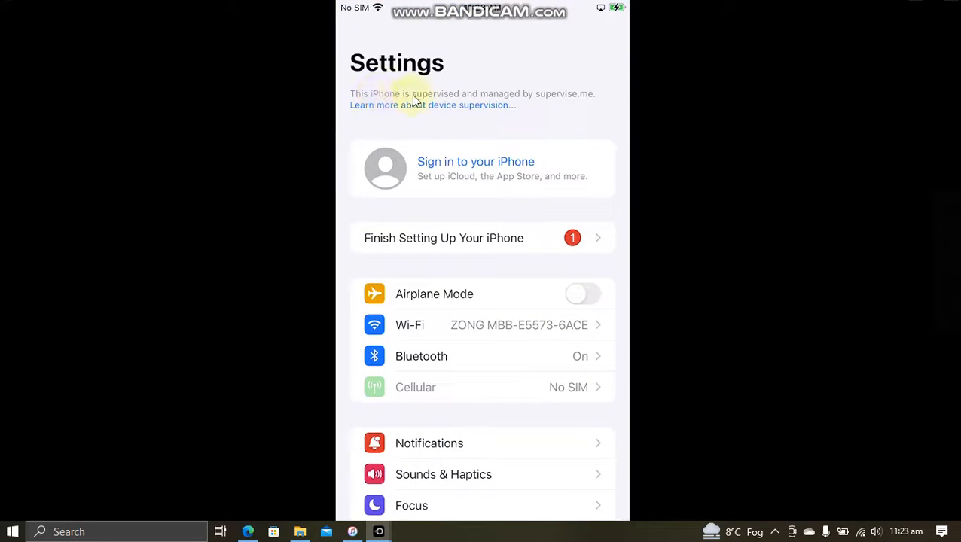
mouse_move(720, 211)
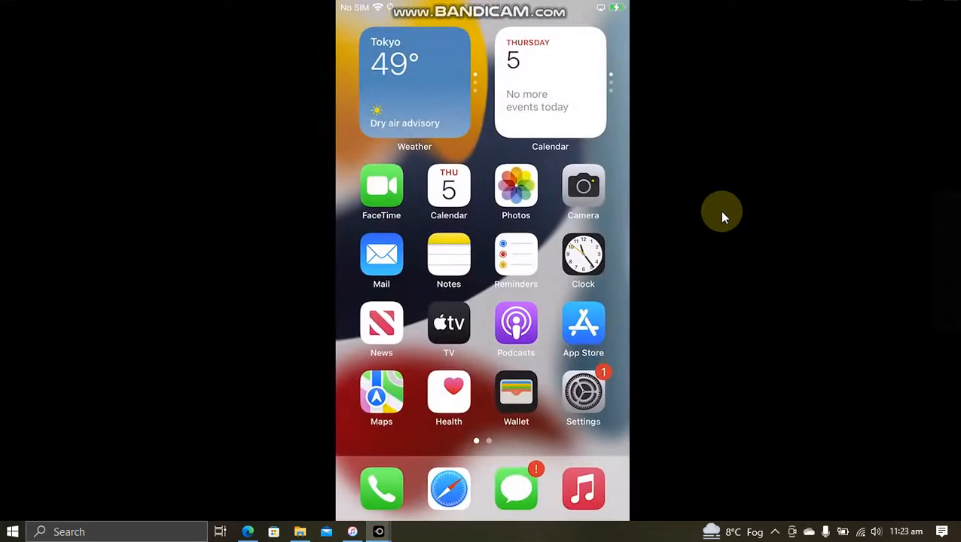
click(449, 488)
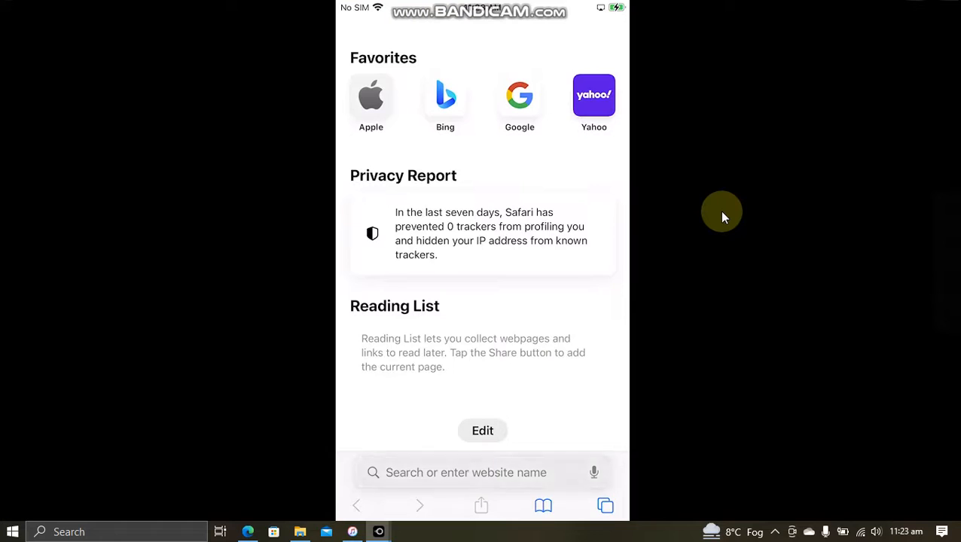
text(delay)
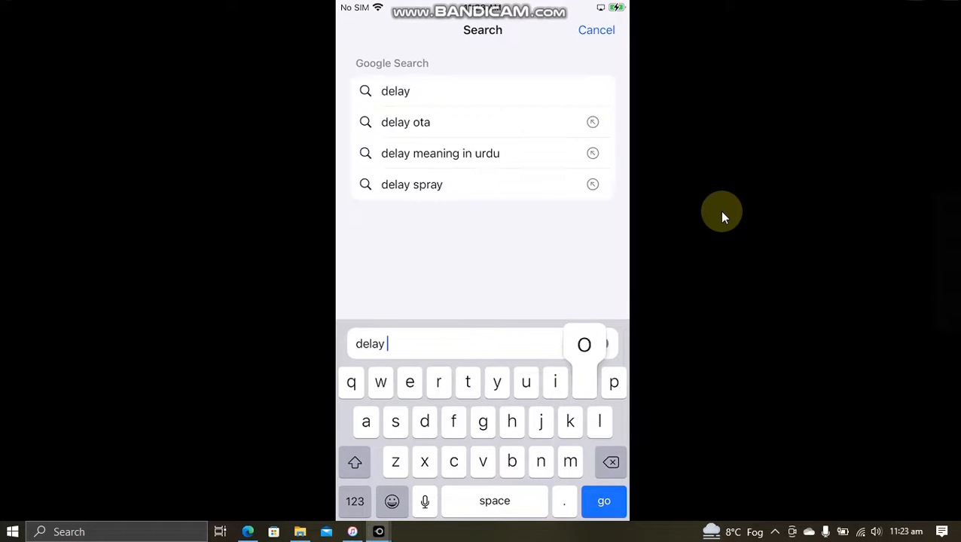
click(405, 122)
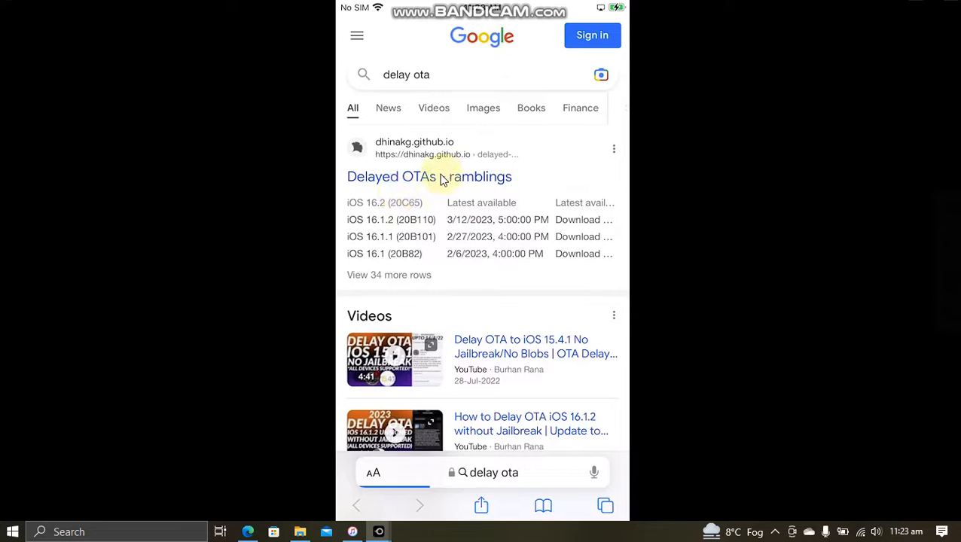
click(430, 176)
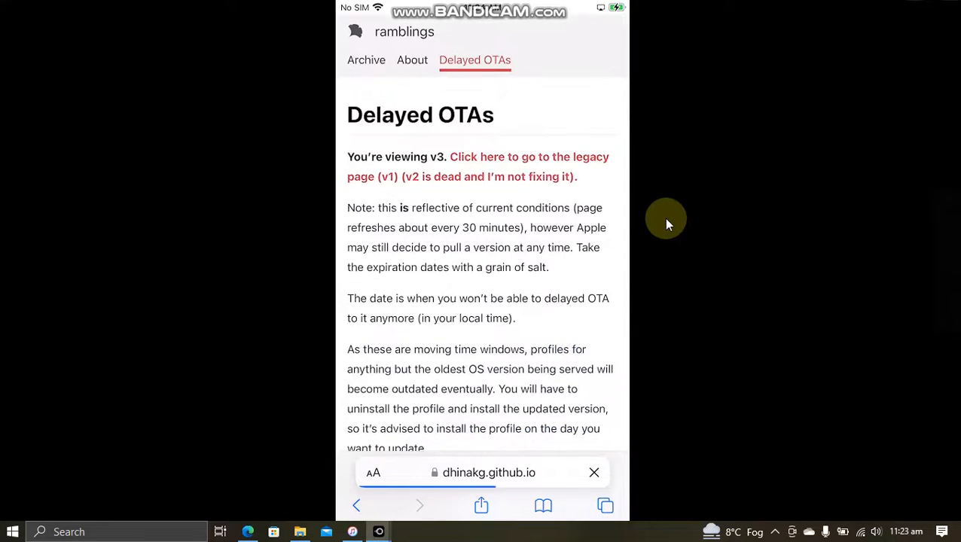
Scroll the Delayed OTAs page to the iOS 16.1.2 profile row for non-legacy devices.
scroll(down, 3)
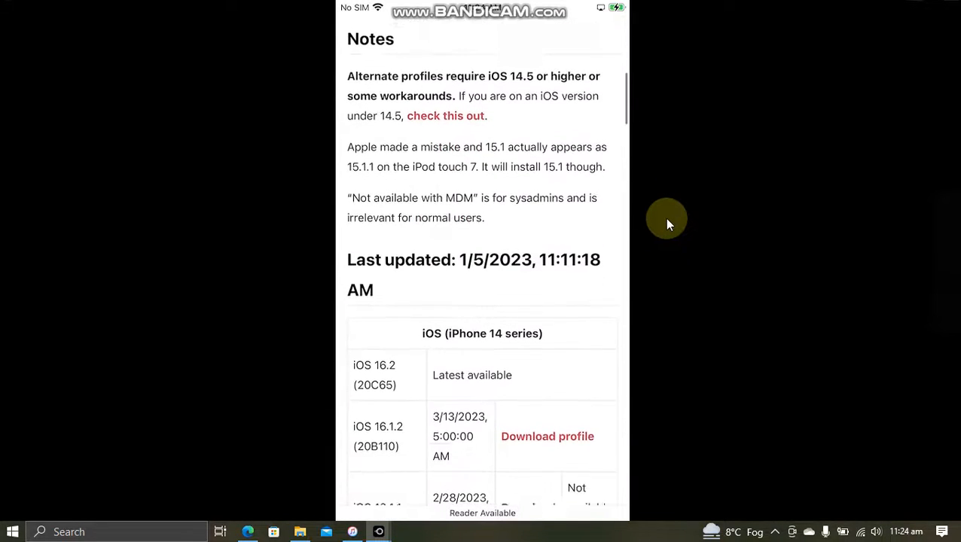
scroll(down, 3)
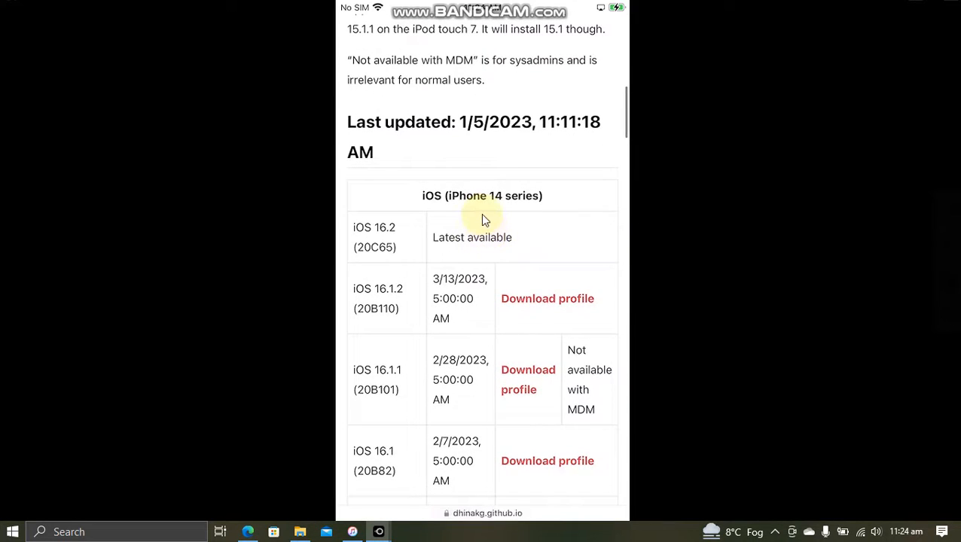
scroll(down, 3)
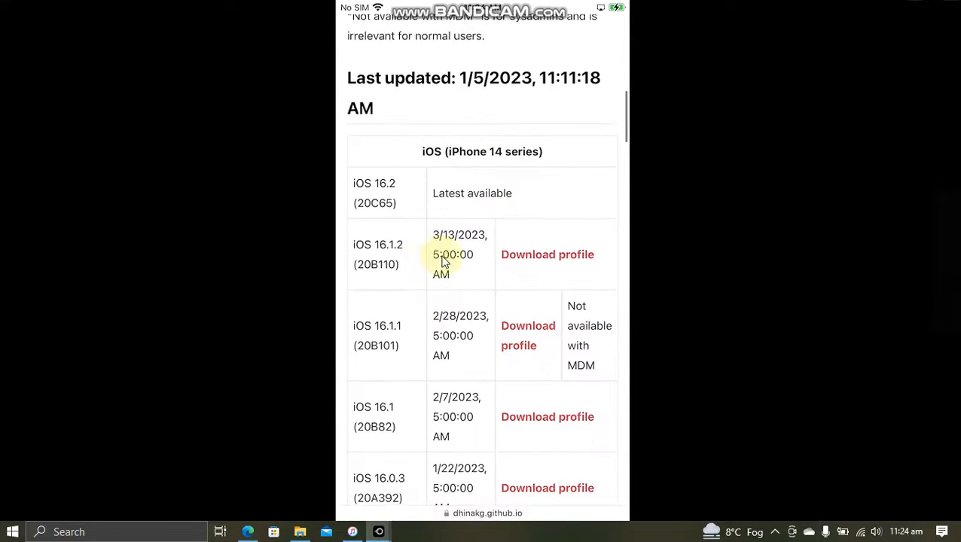
scroll(down, 3)
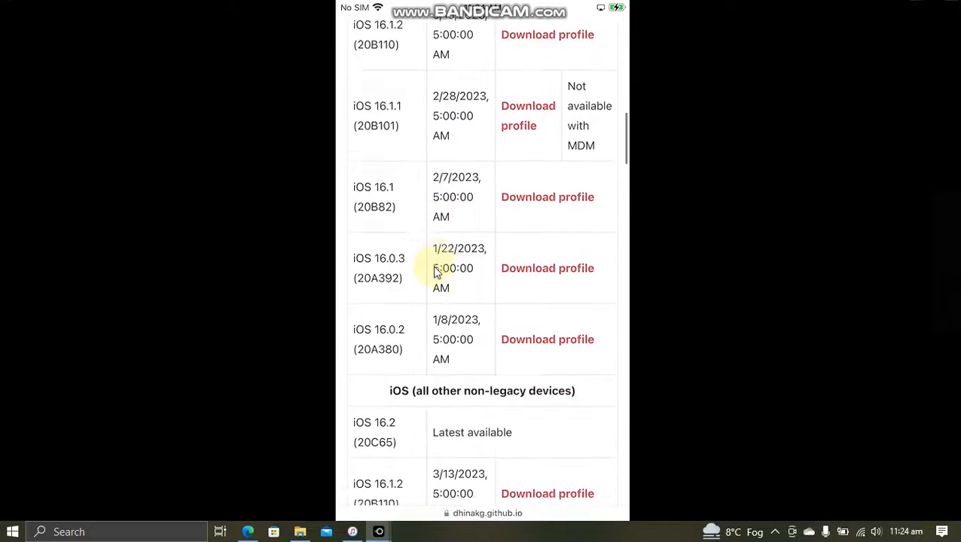
scroll(down, 3)
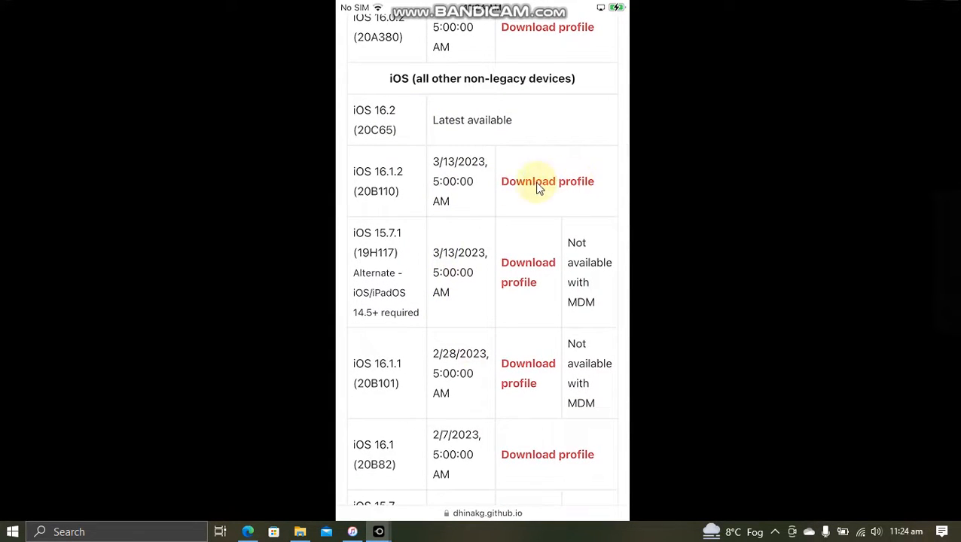
mouse_move(467, 226)
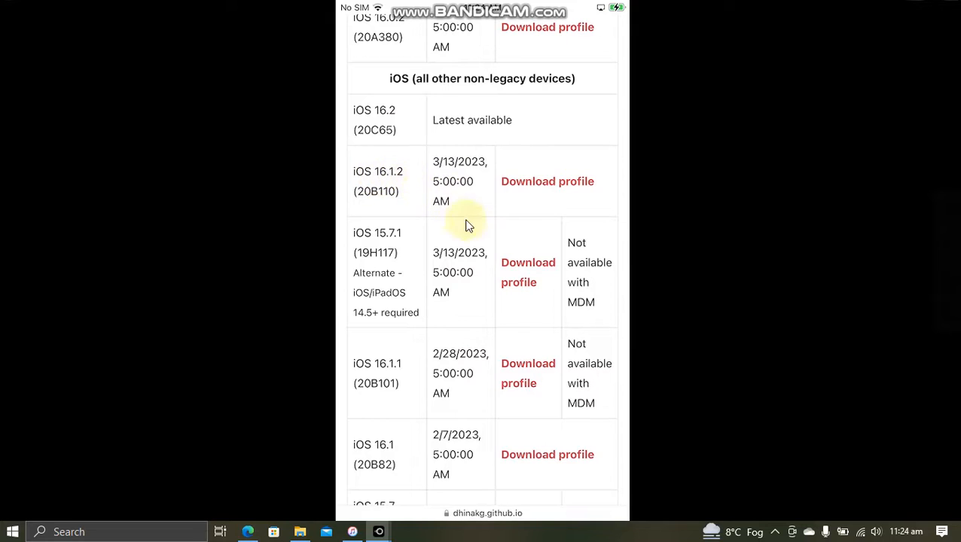
mouse_move(465, 184)
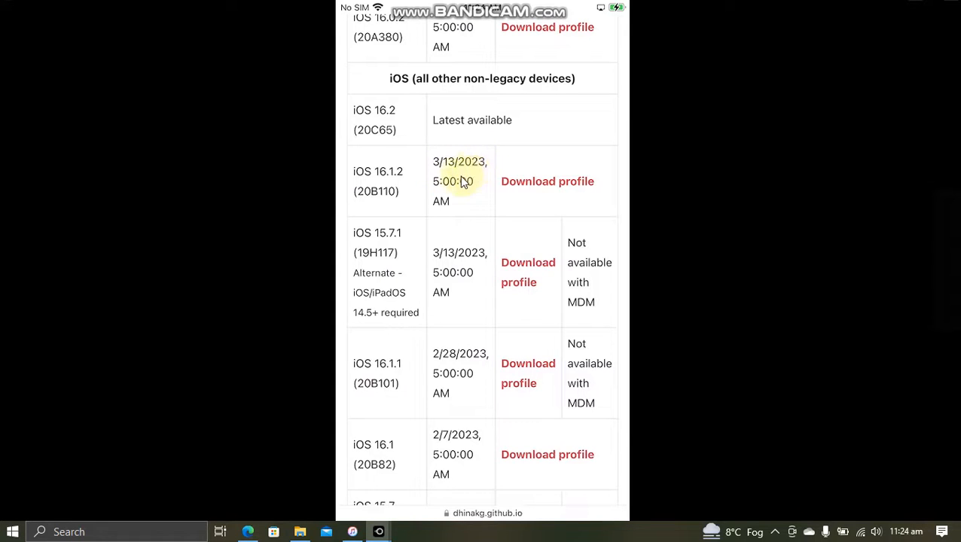
mouse_move(474, 205)
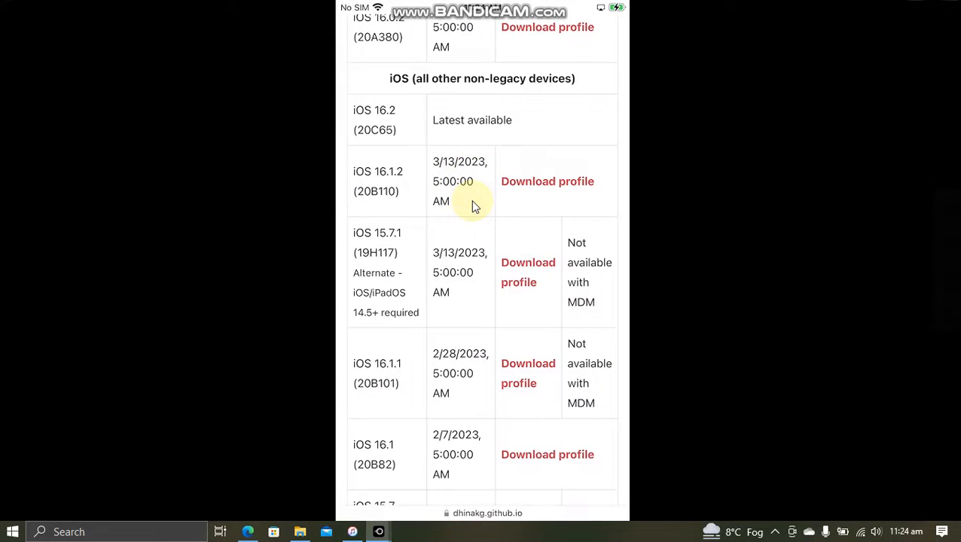
Download the iOS 16.1.2 delay profile, then review and install the unsigned OTA Delay - 36 Days profile.
click(547, 180)
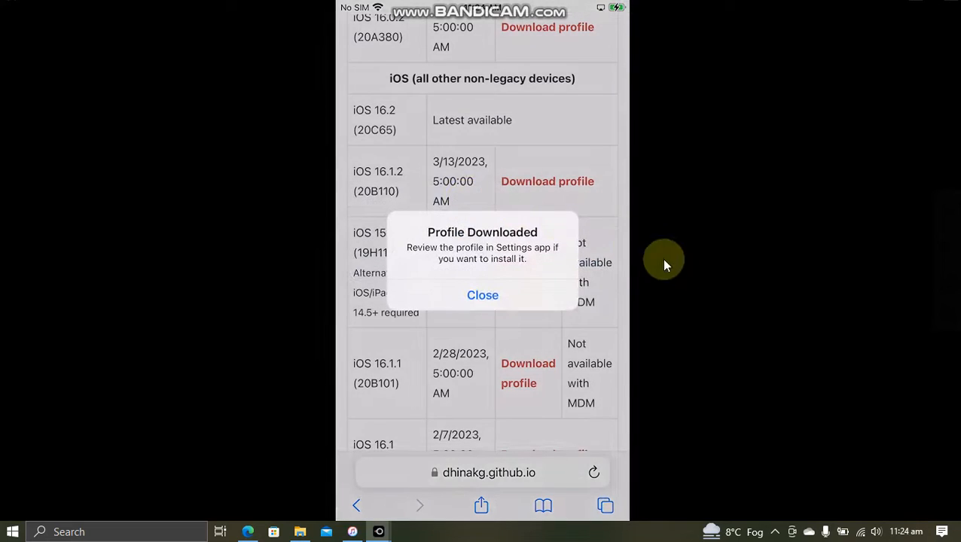
click(482, 294)
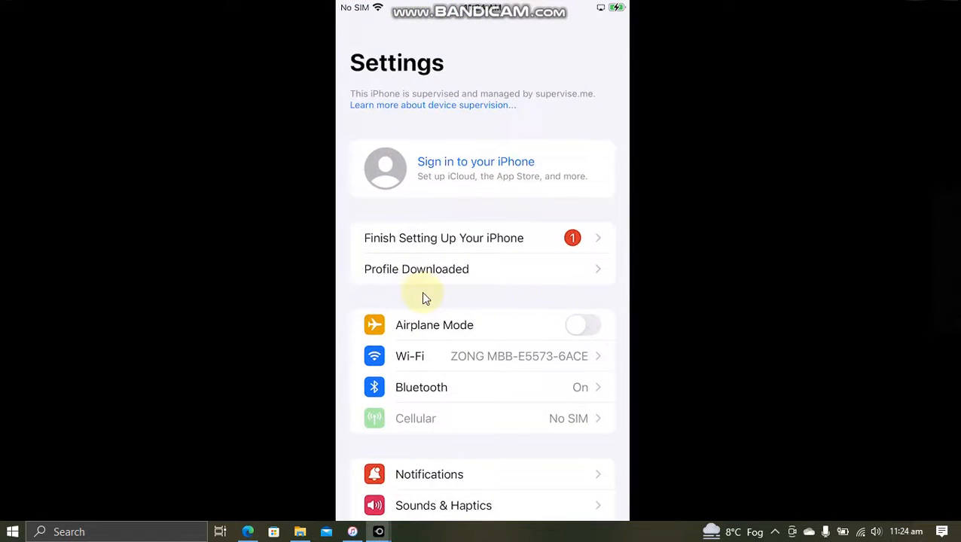
click(416, 269)
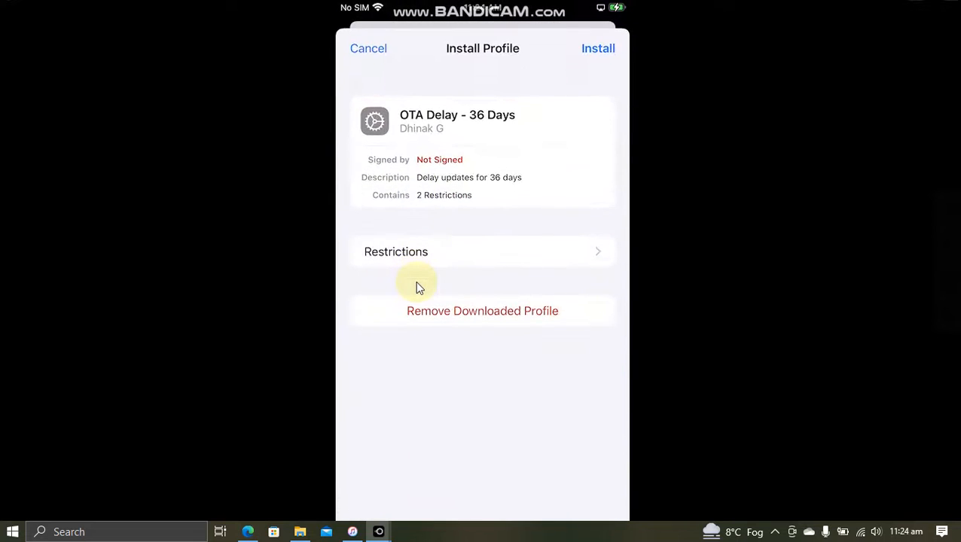
click(598, 49)
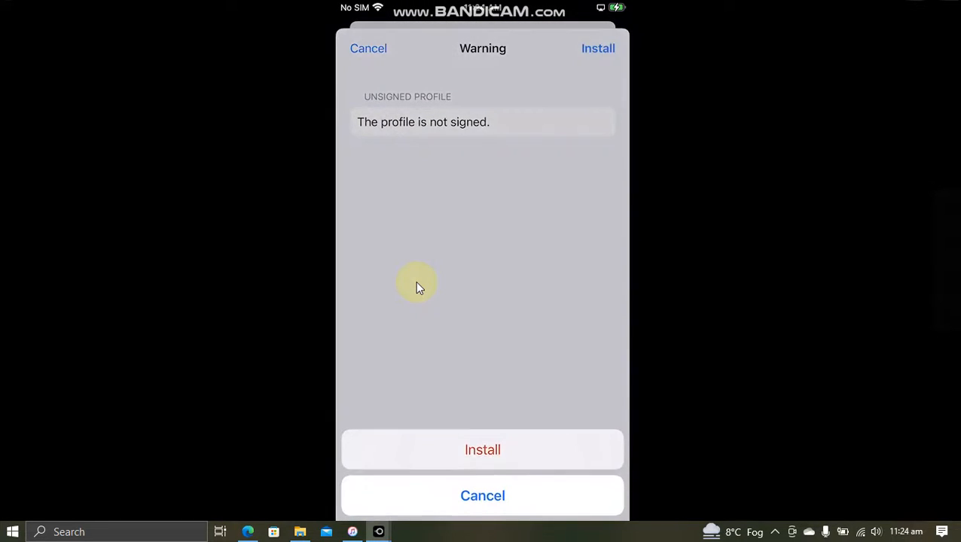
click(482, 449)
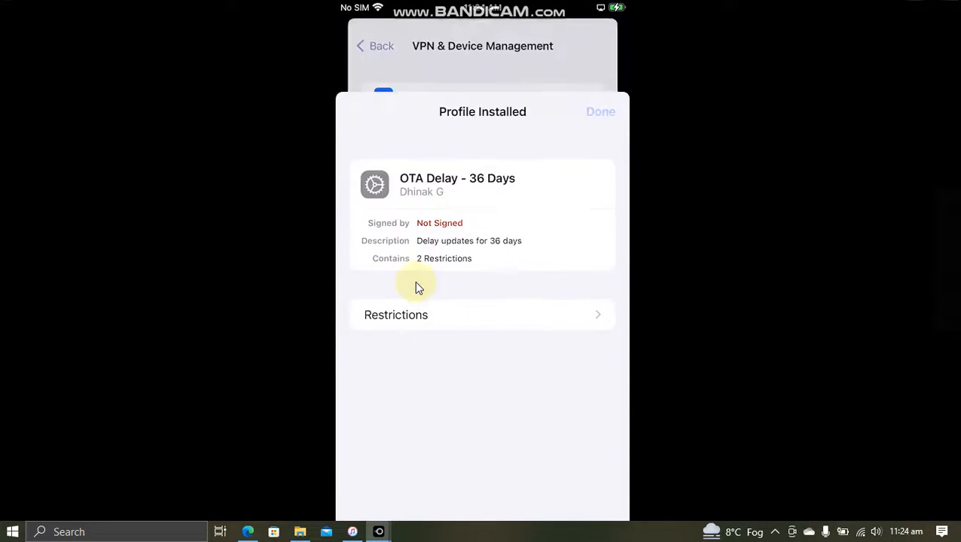
click(599, 111)
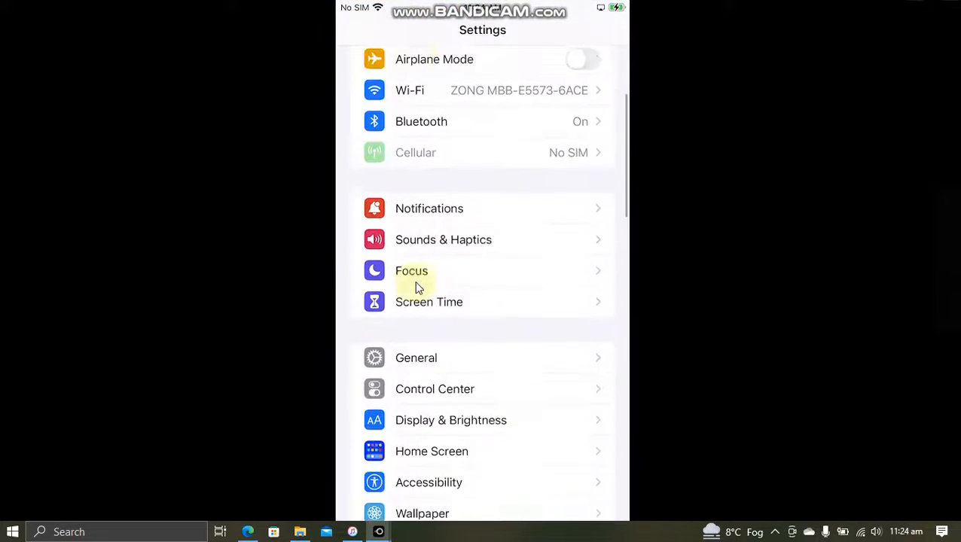
Go into Software Update settings and switch off automatic iOS update downloads.
click(416, 359)
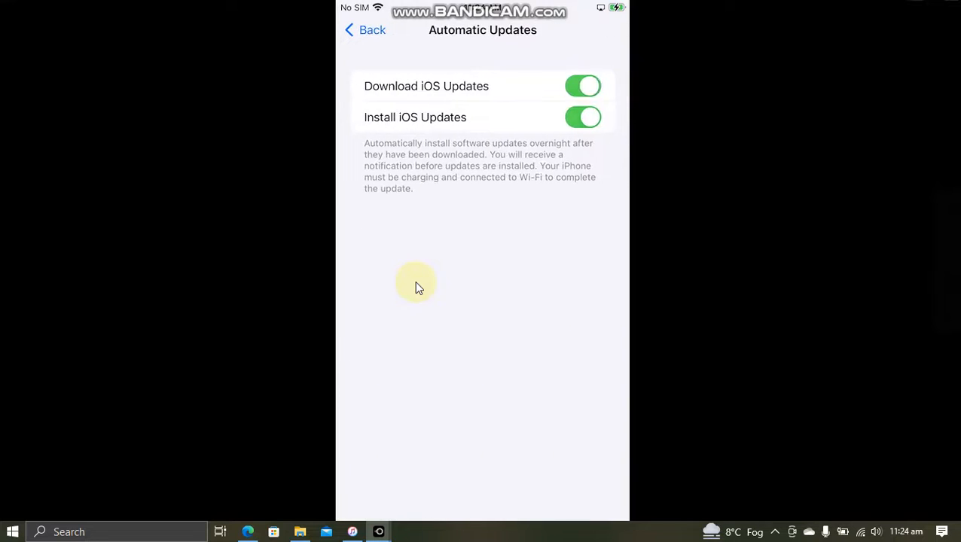
click(365, 30)
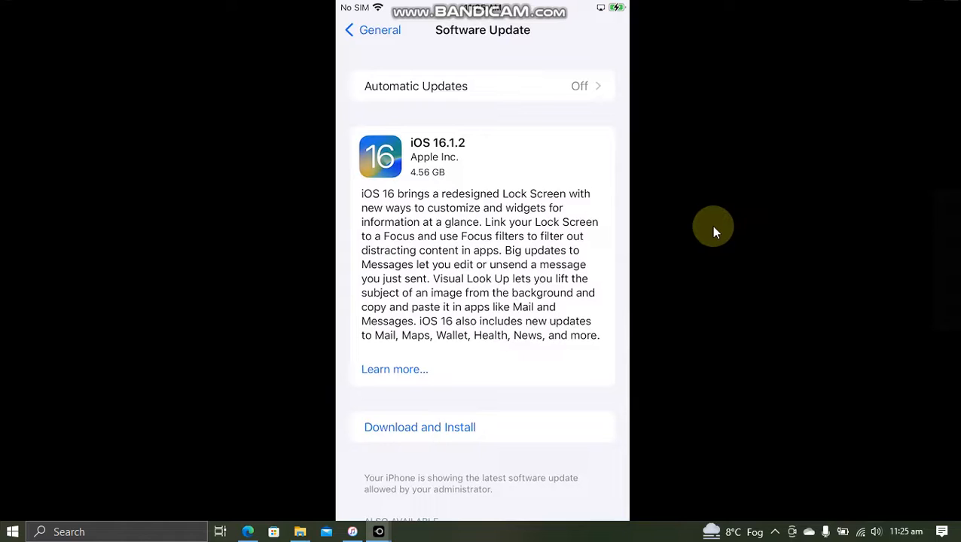
mouse_move(430, 428)
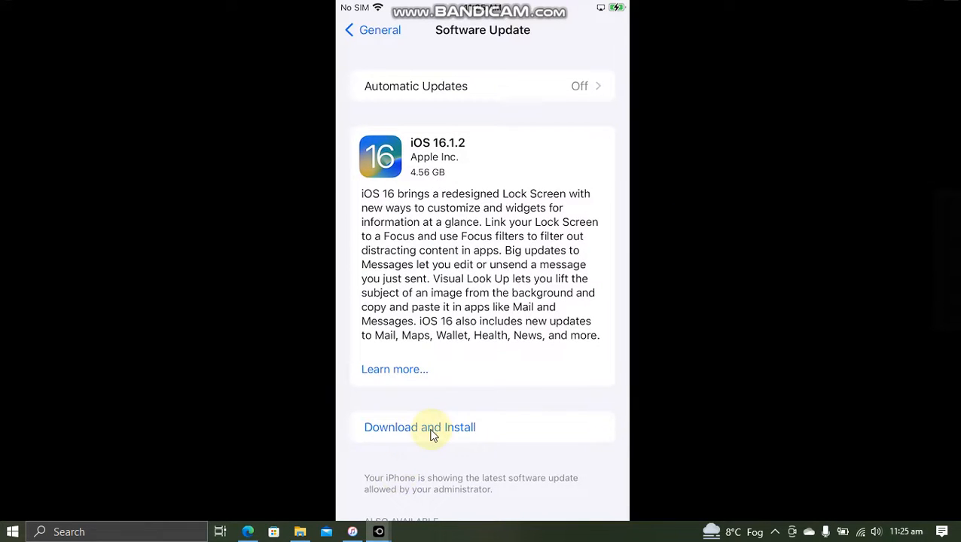
mouse_move(732, 292)
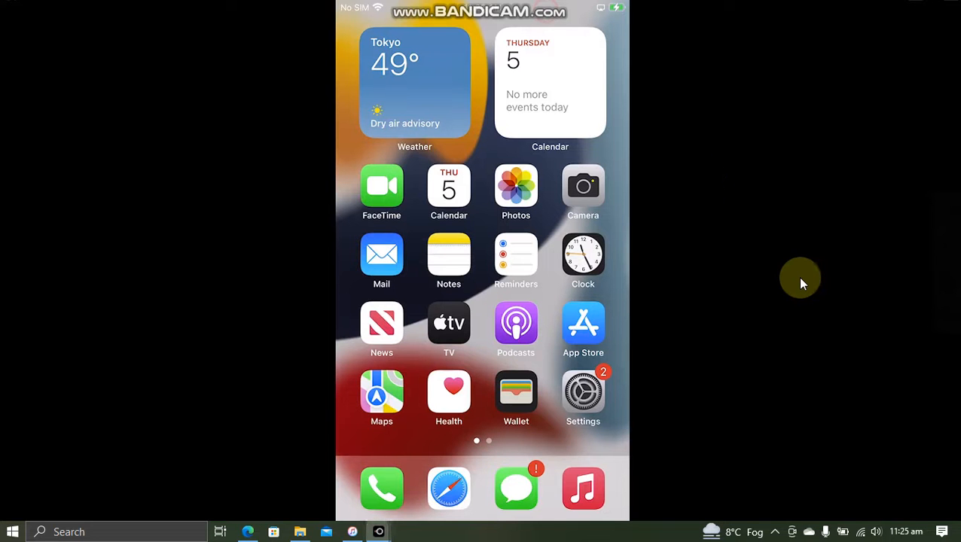
In Settings > General, scroll to and view the Transfer or Reset iPhone options.
click(583, 392)
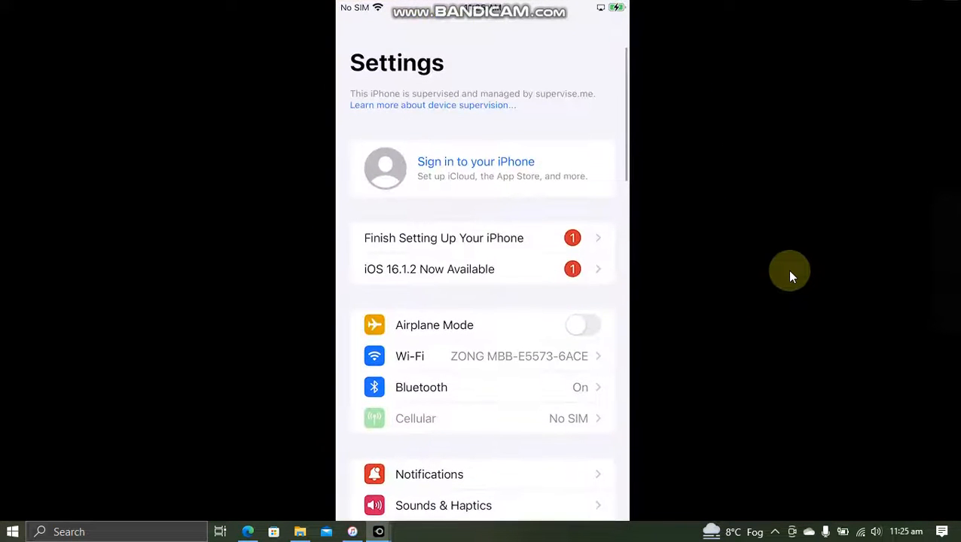
mouse_move(761, 220)
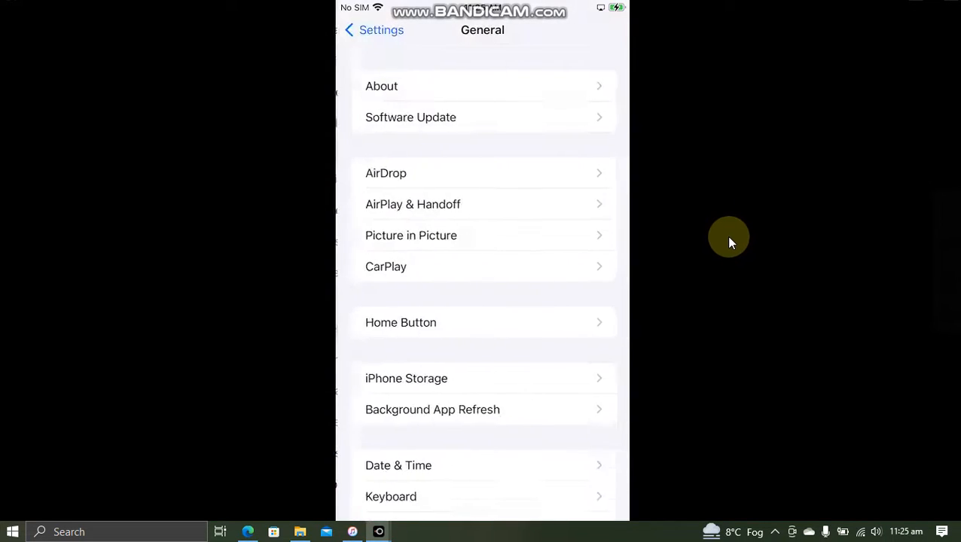
scroll(down, 3)
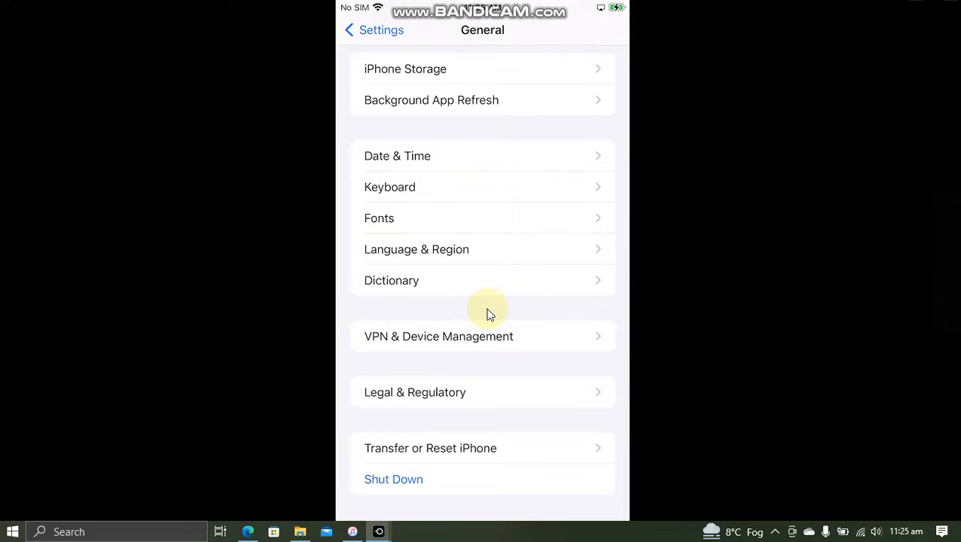
click(431, 449)
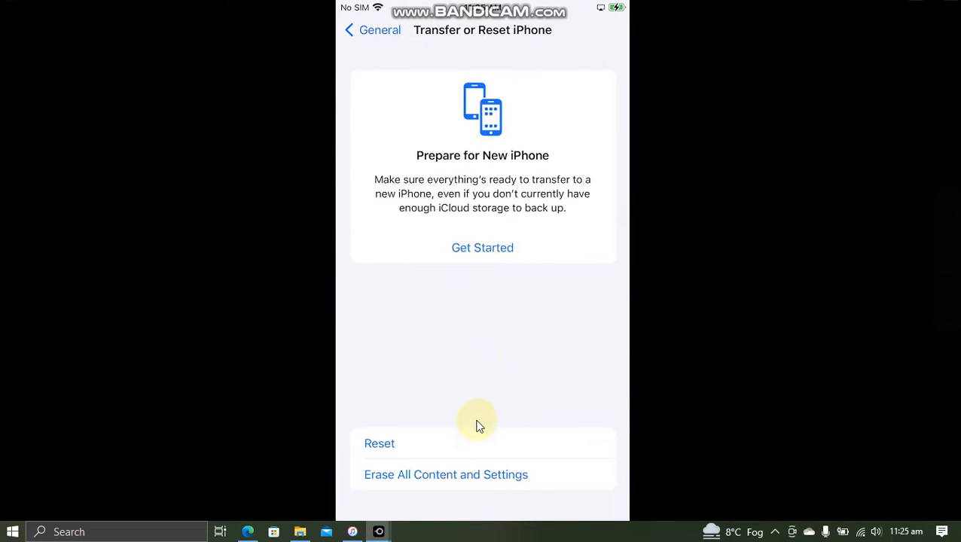
mouse_move(732, 285)
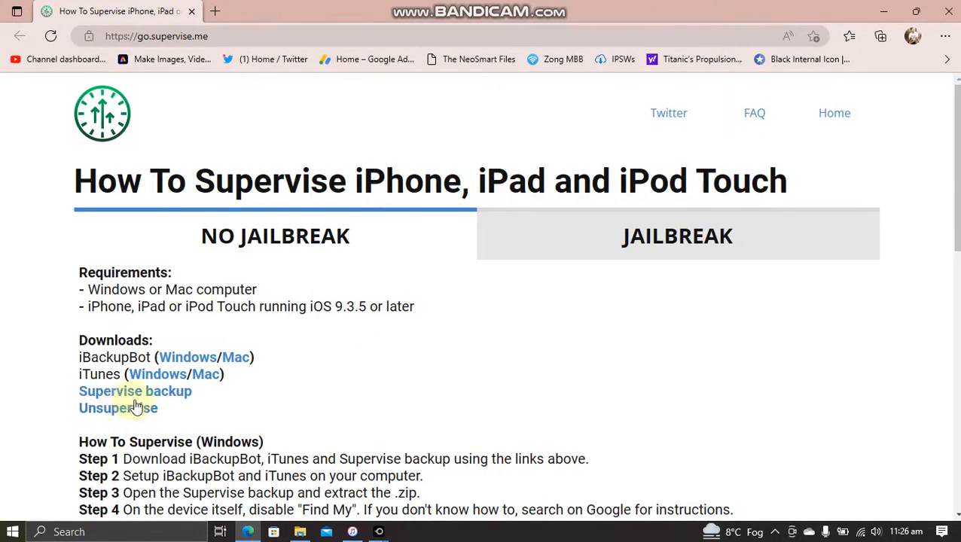
mouse_move(401, 375)
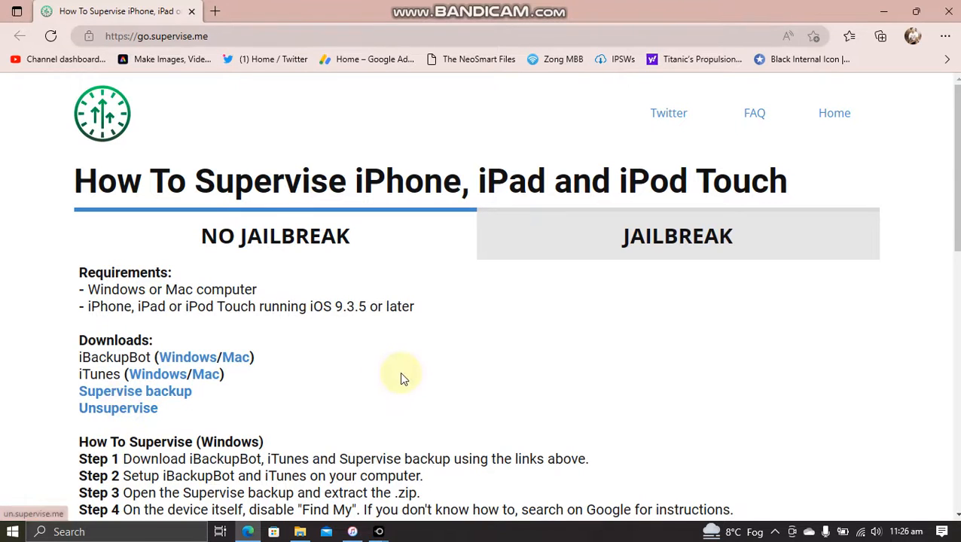
mouse_move(124, 398)
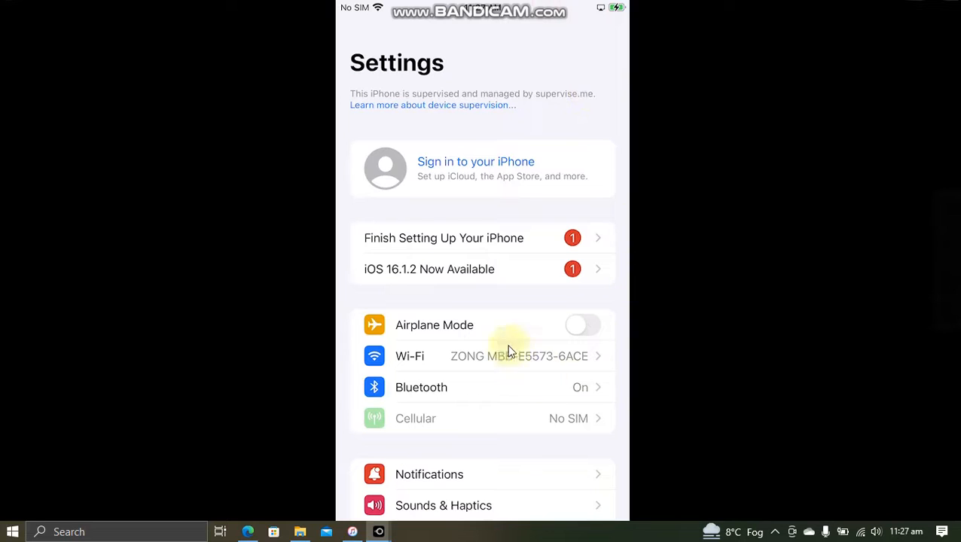
mouse_move(405, 281)
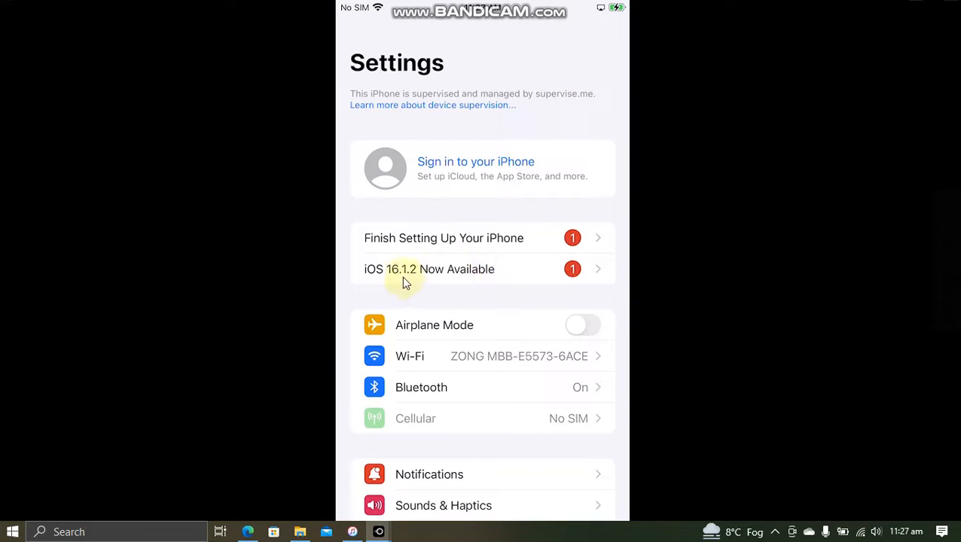
mouse_move(738, 295)
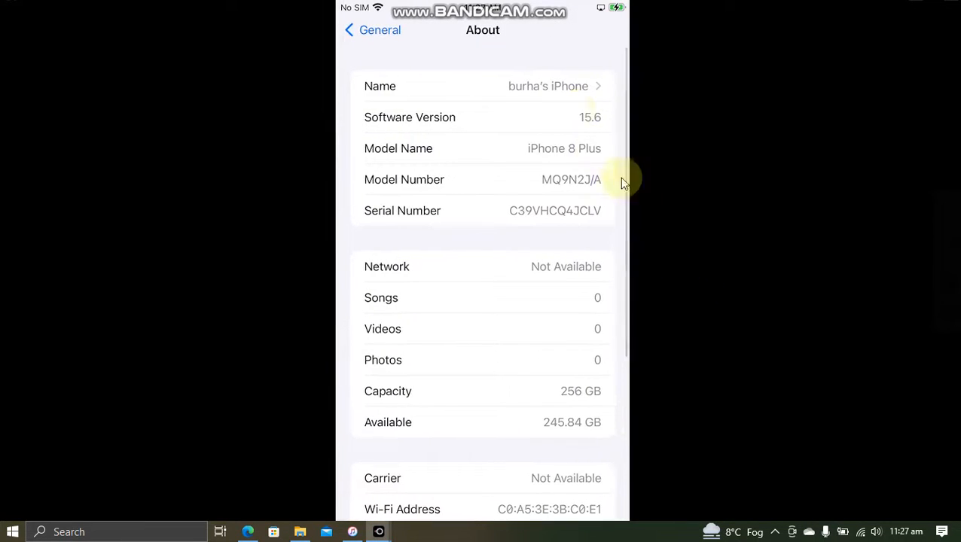
Return from About to the General settings list after checking Software Version 15.6.
click(565, 118)
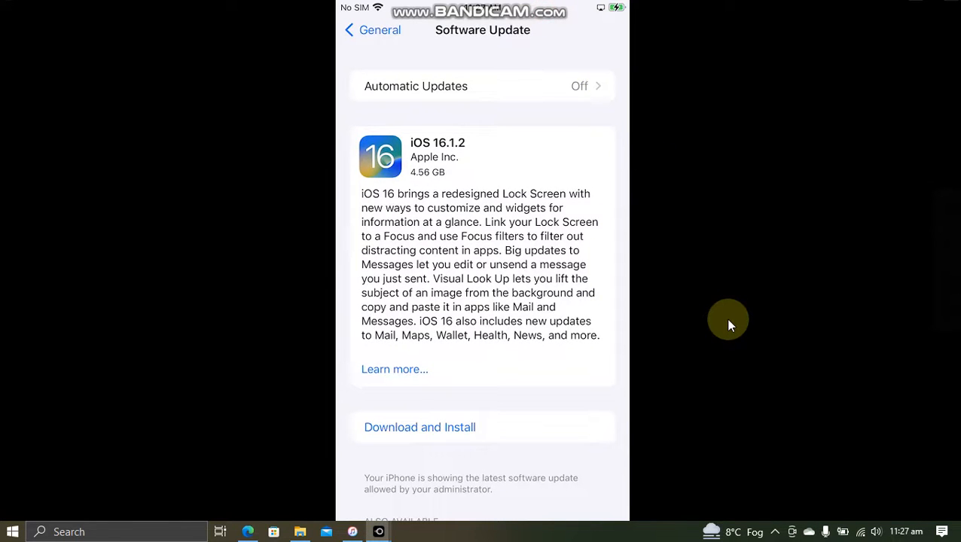
mouse_move(765, 264)
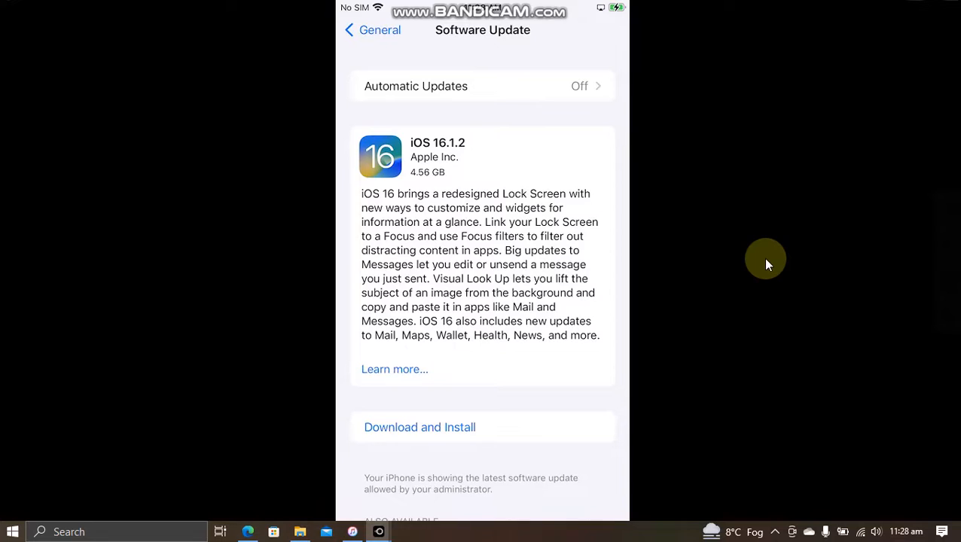